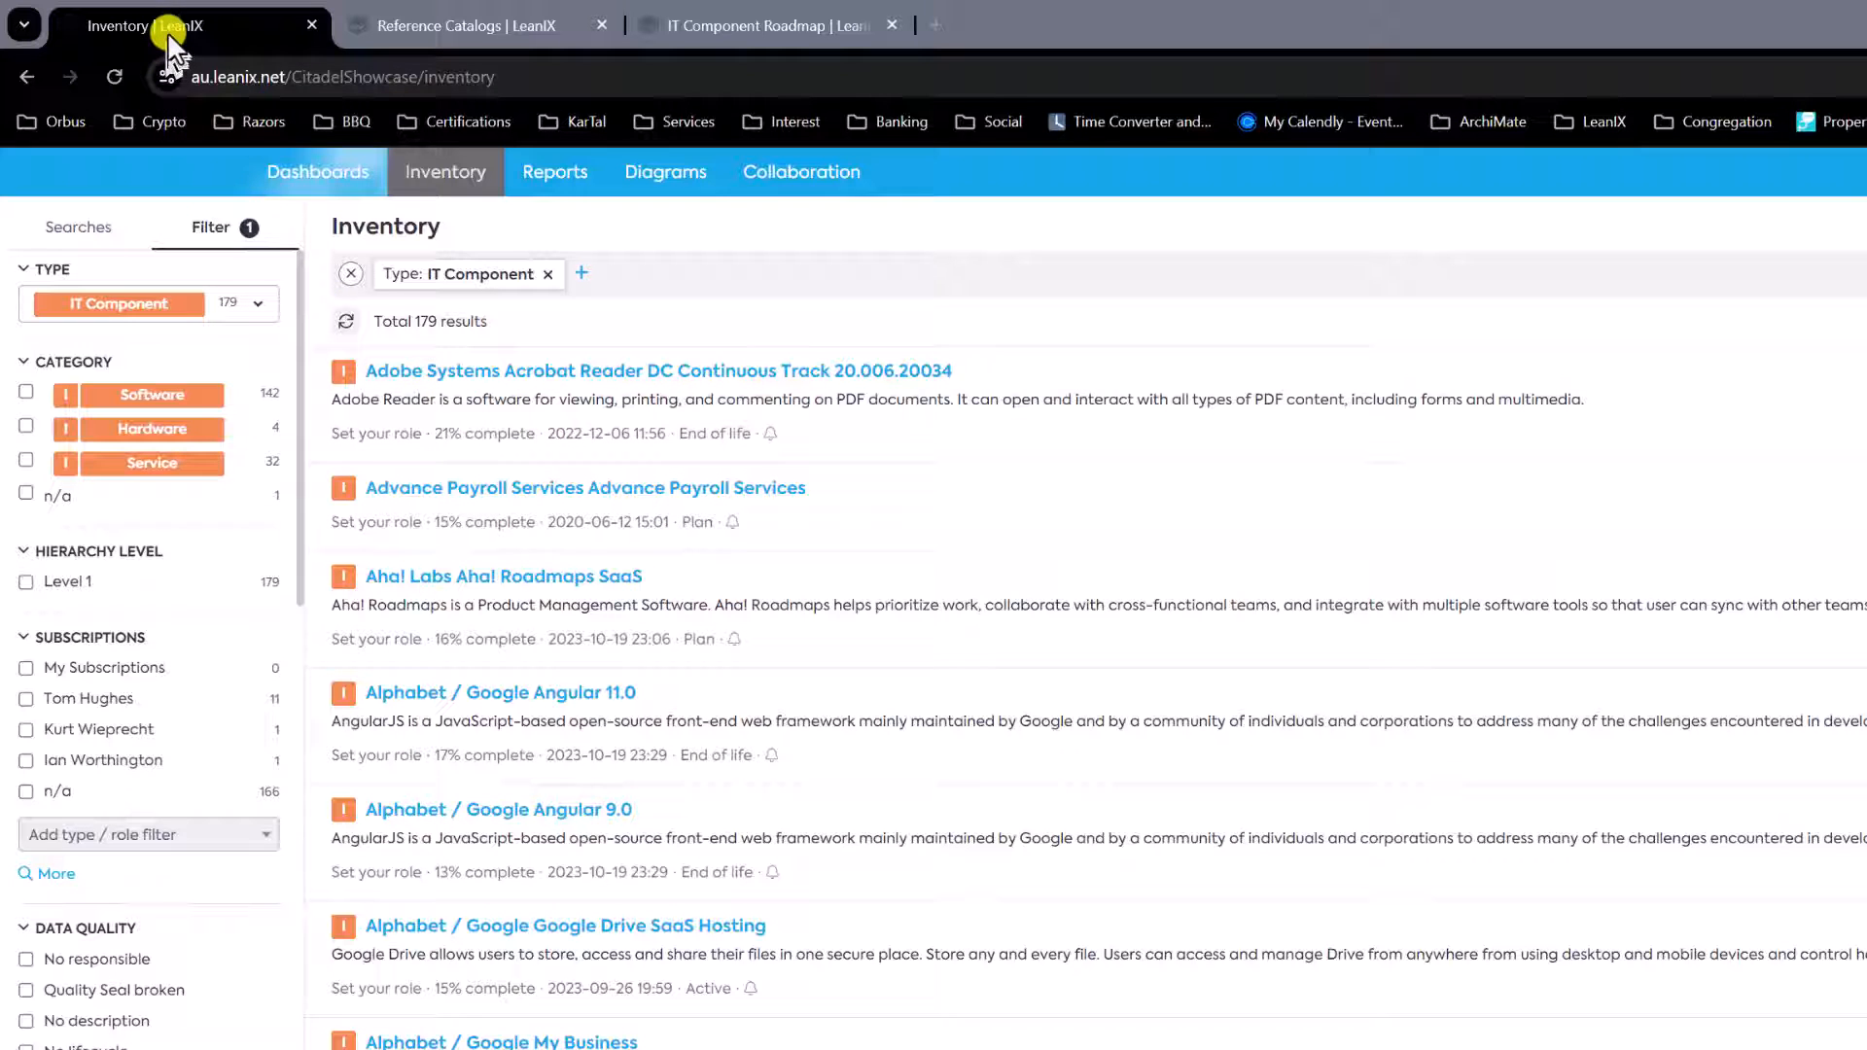
pyautogui.moveTo(465, 25)
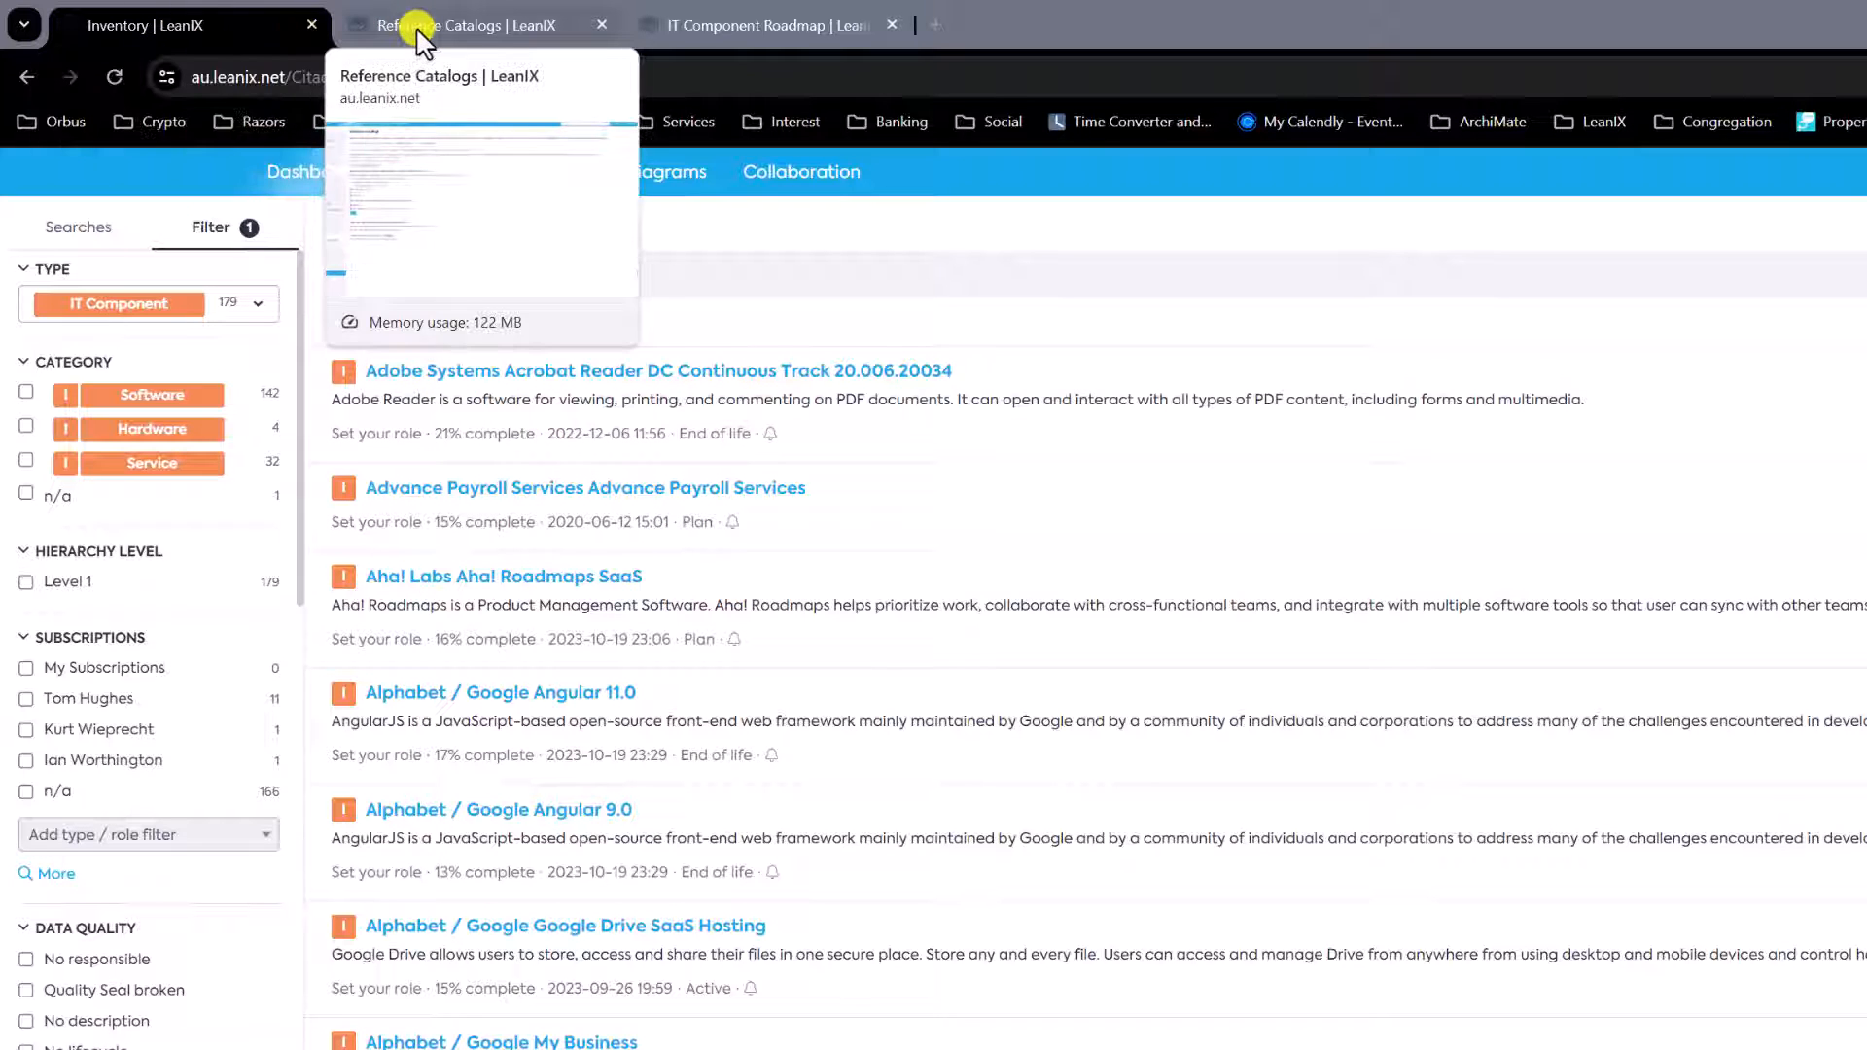
# Return to the inventory page after visiting the reference catalogs and roadmap report
pyautogui.click(465, 25)
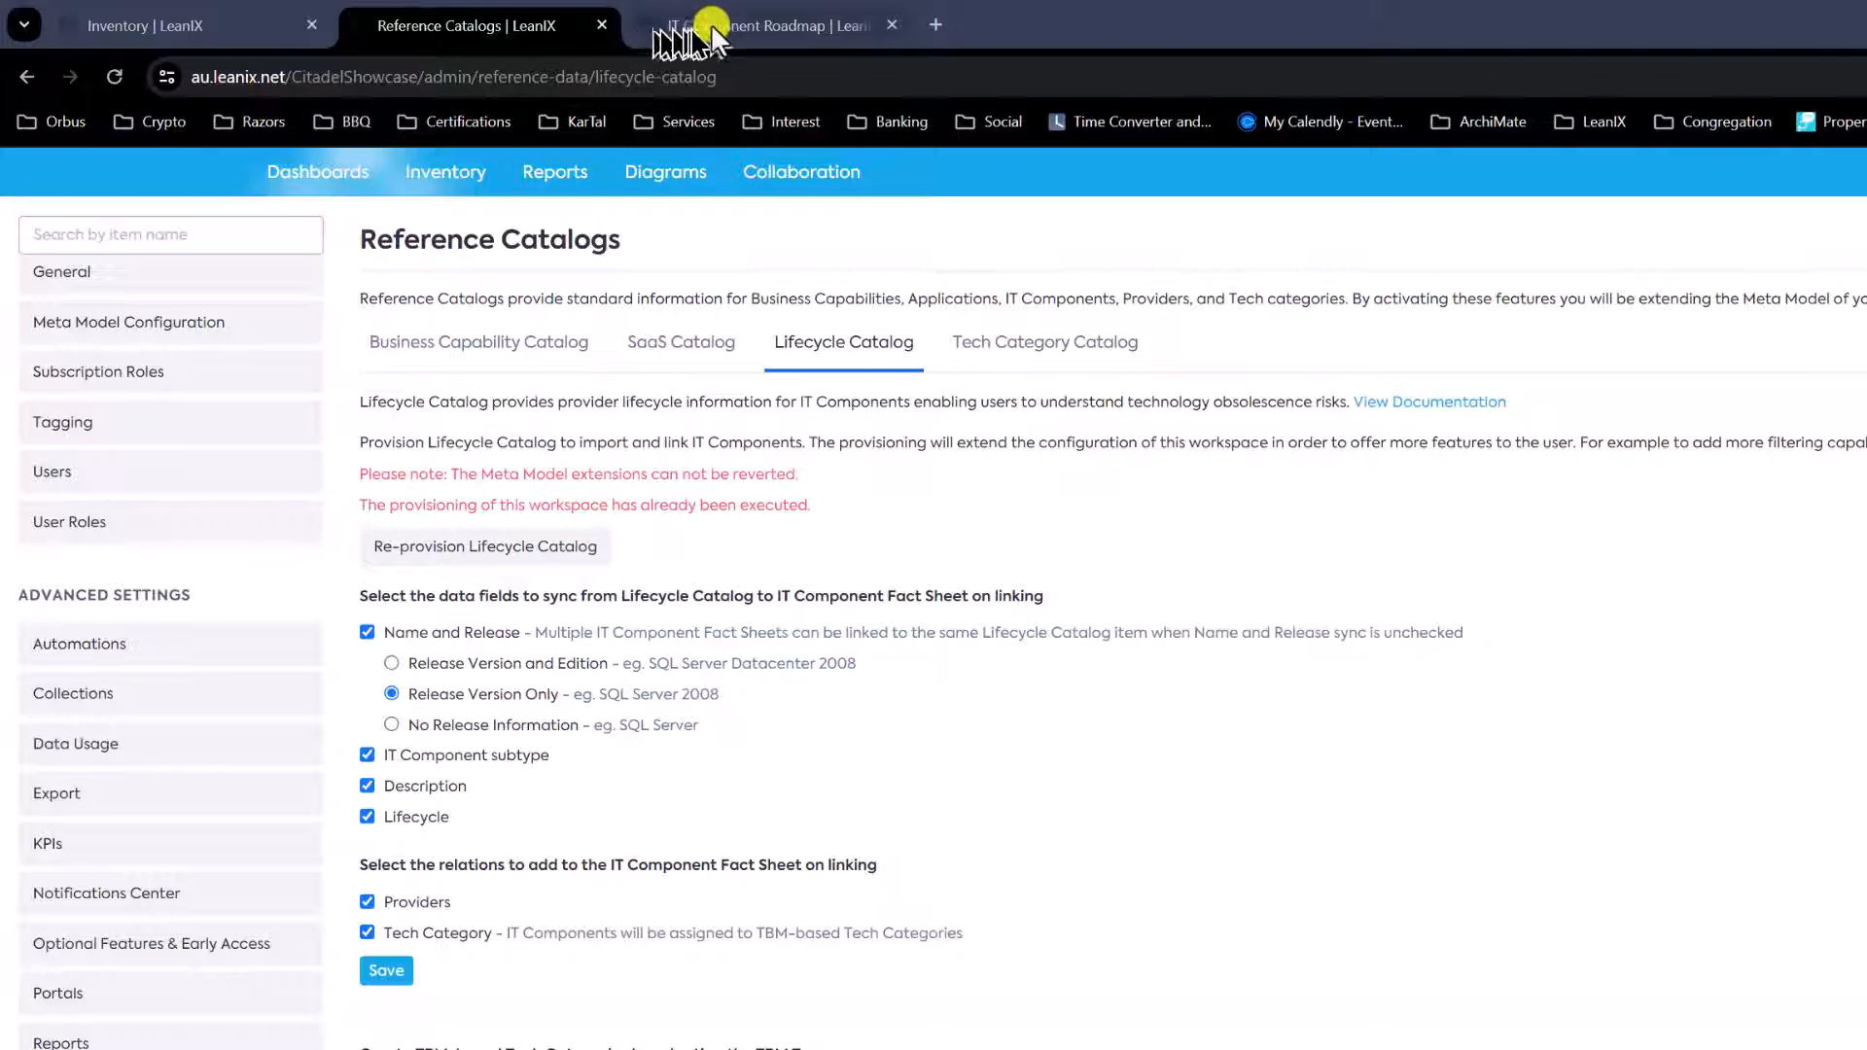
pyautogui.click(768, 25)
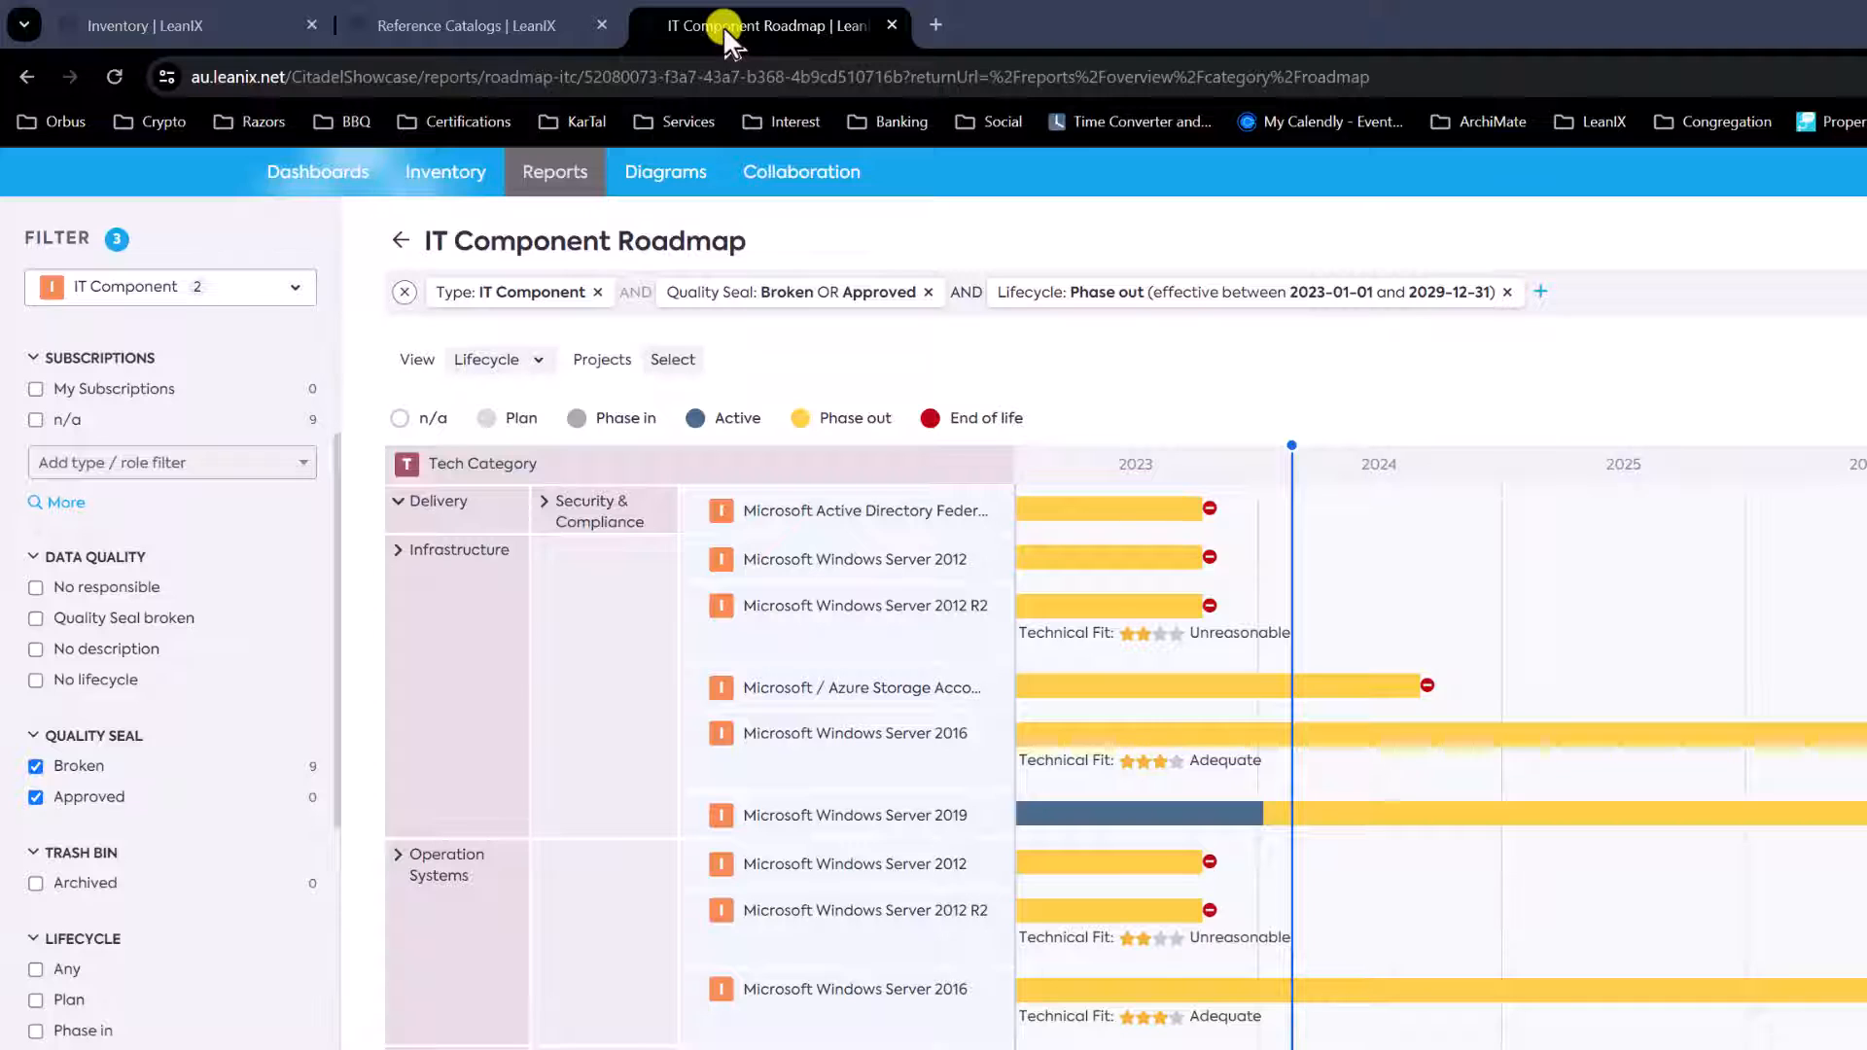
pyautogui.click(142, 25)
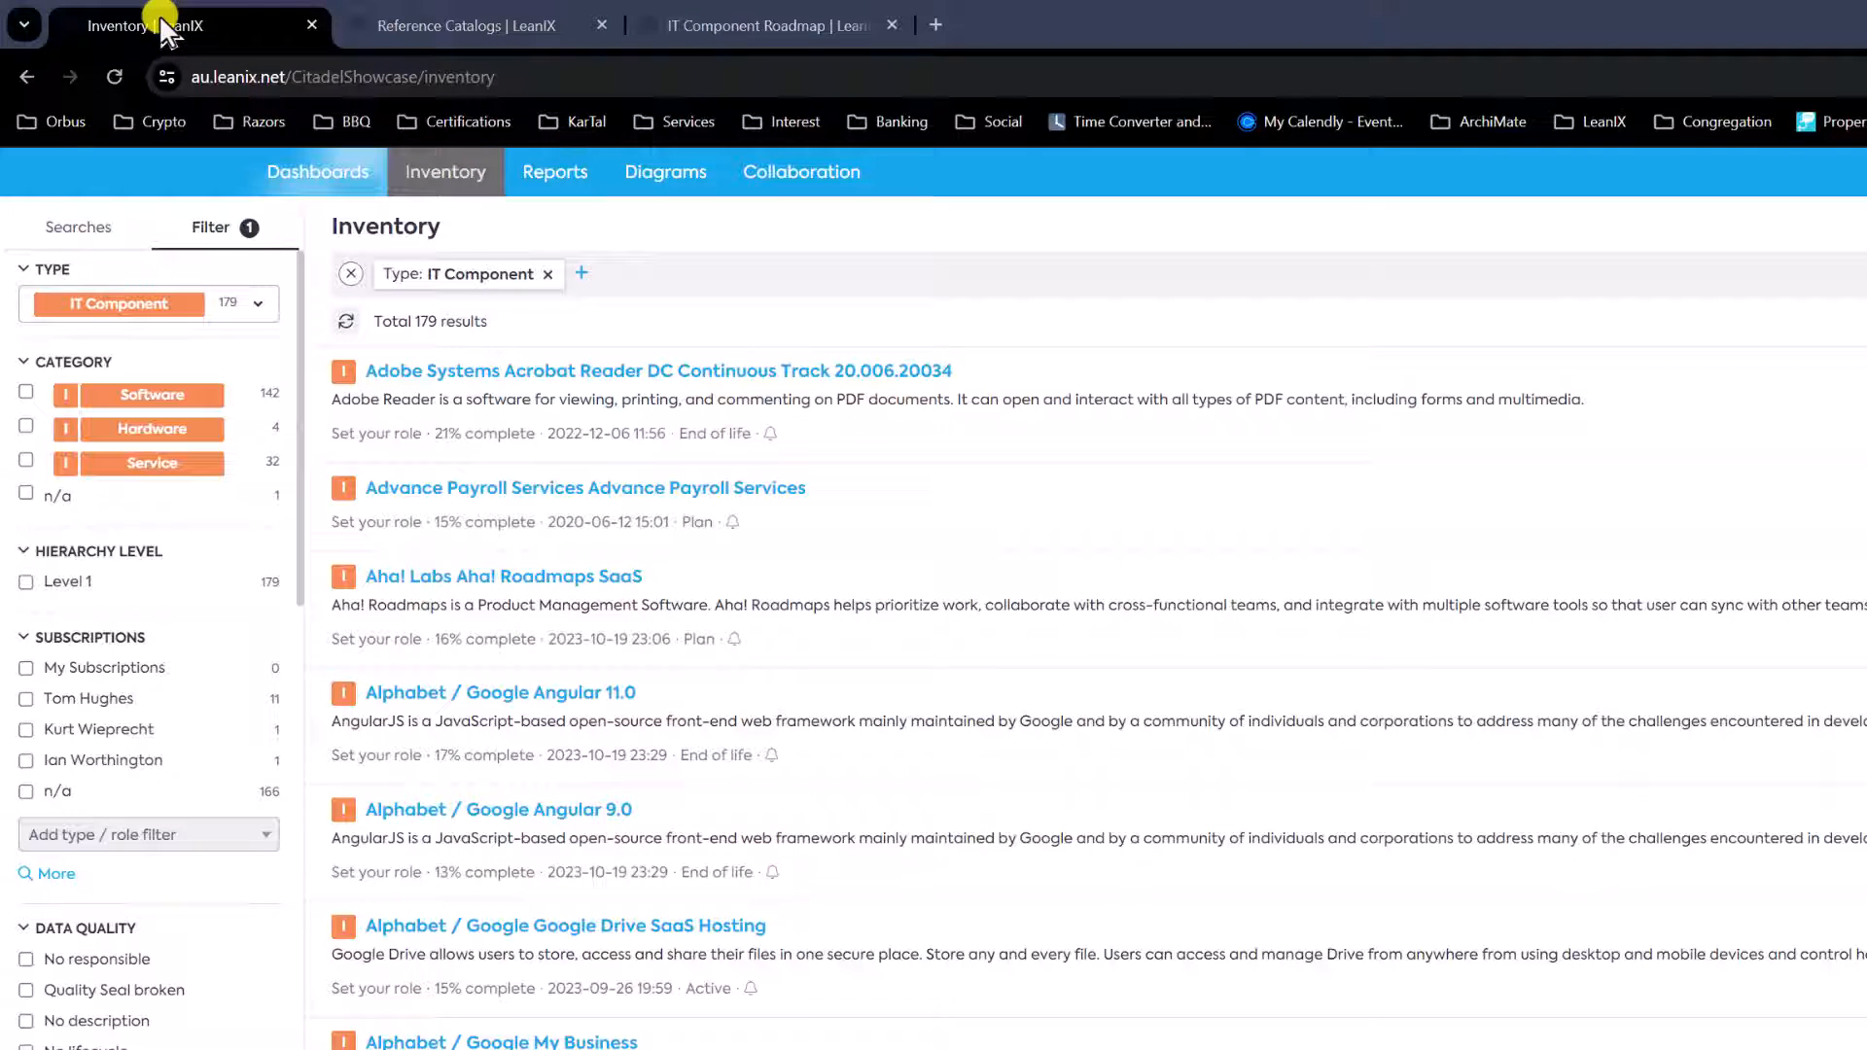
pyautogui.moveTo(242, 189)
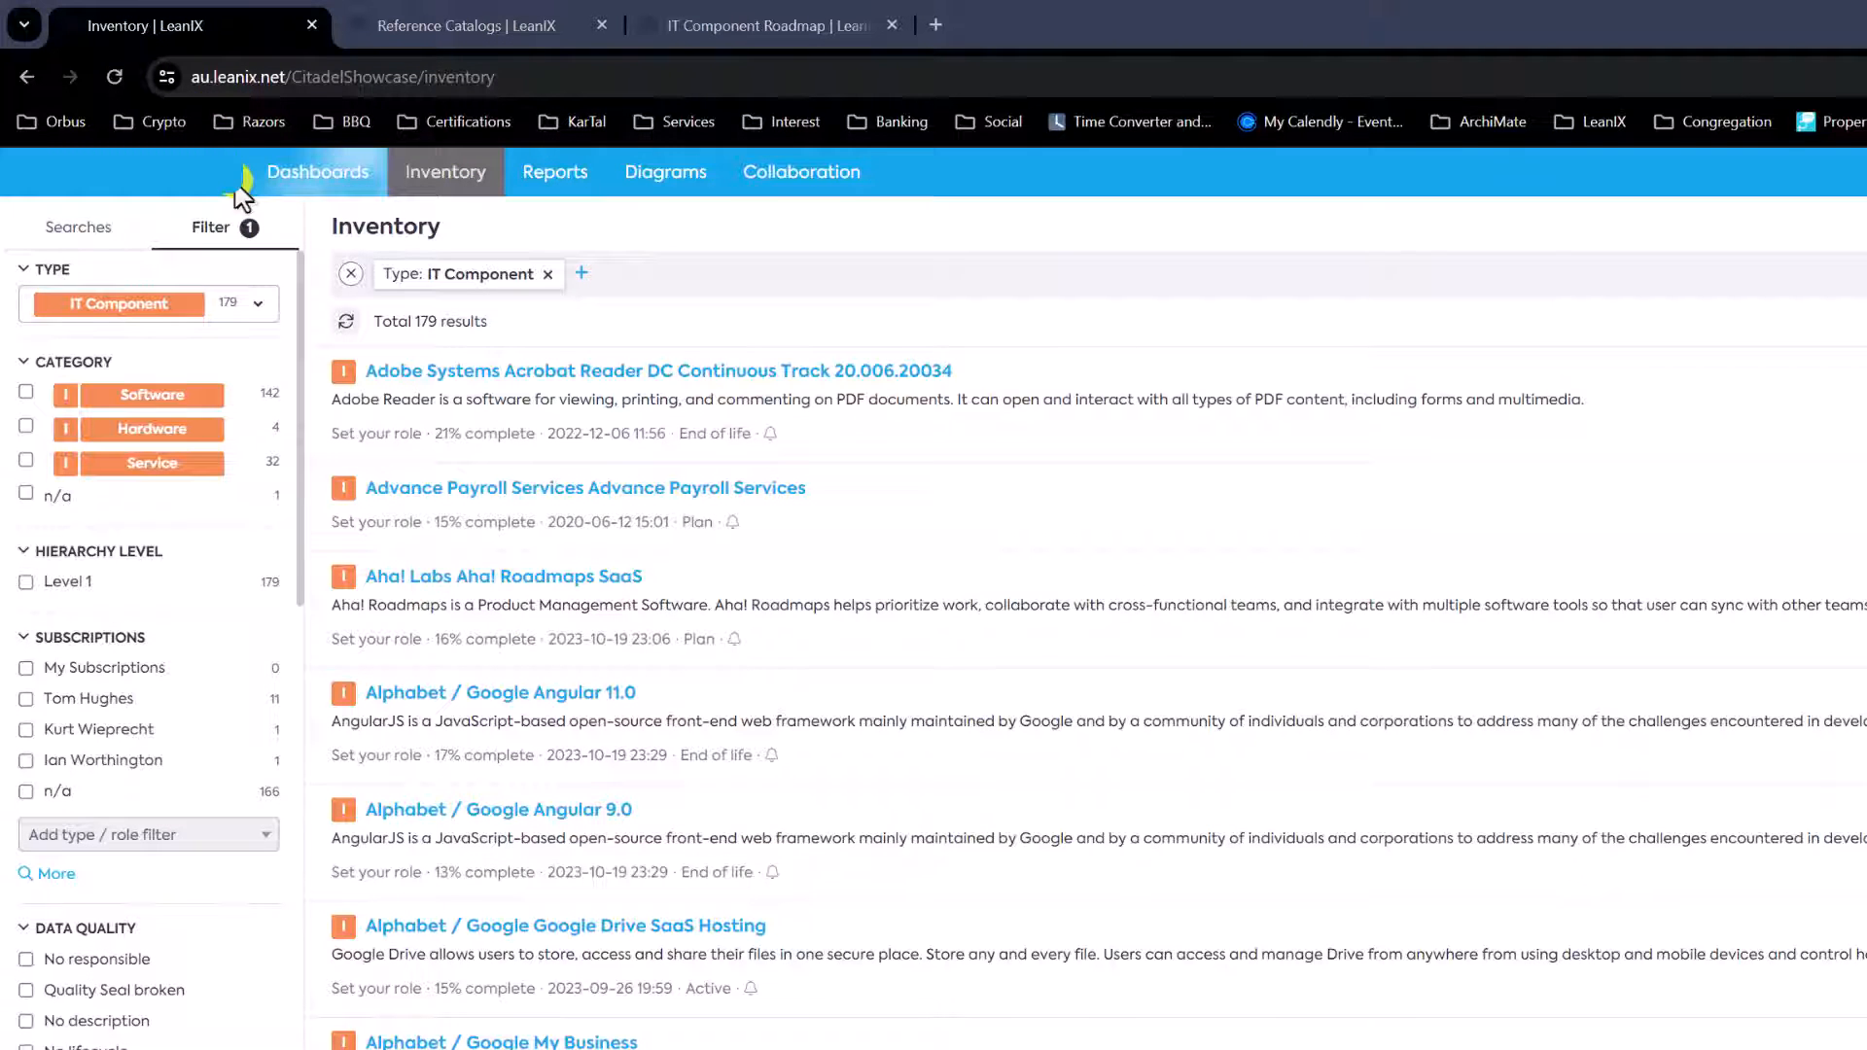
# Refilter the inventory to the 179 IT Components and show the export/import actions panel
pyautogui.click(350, 274)
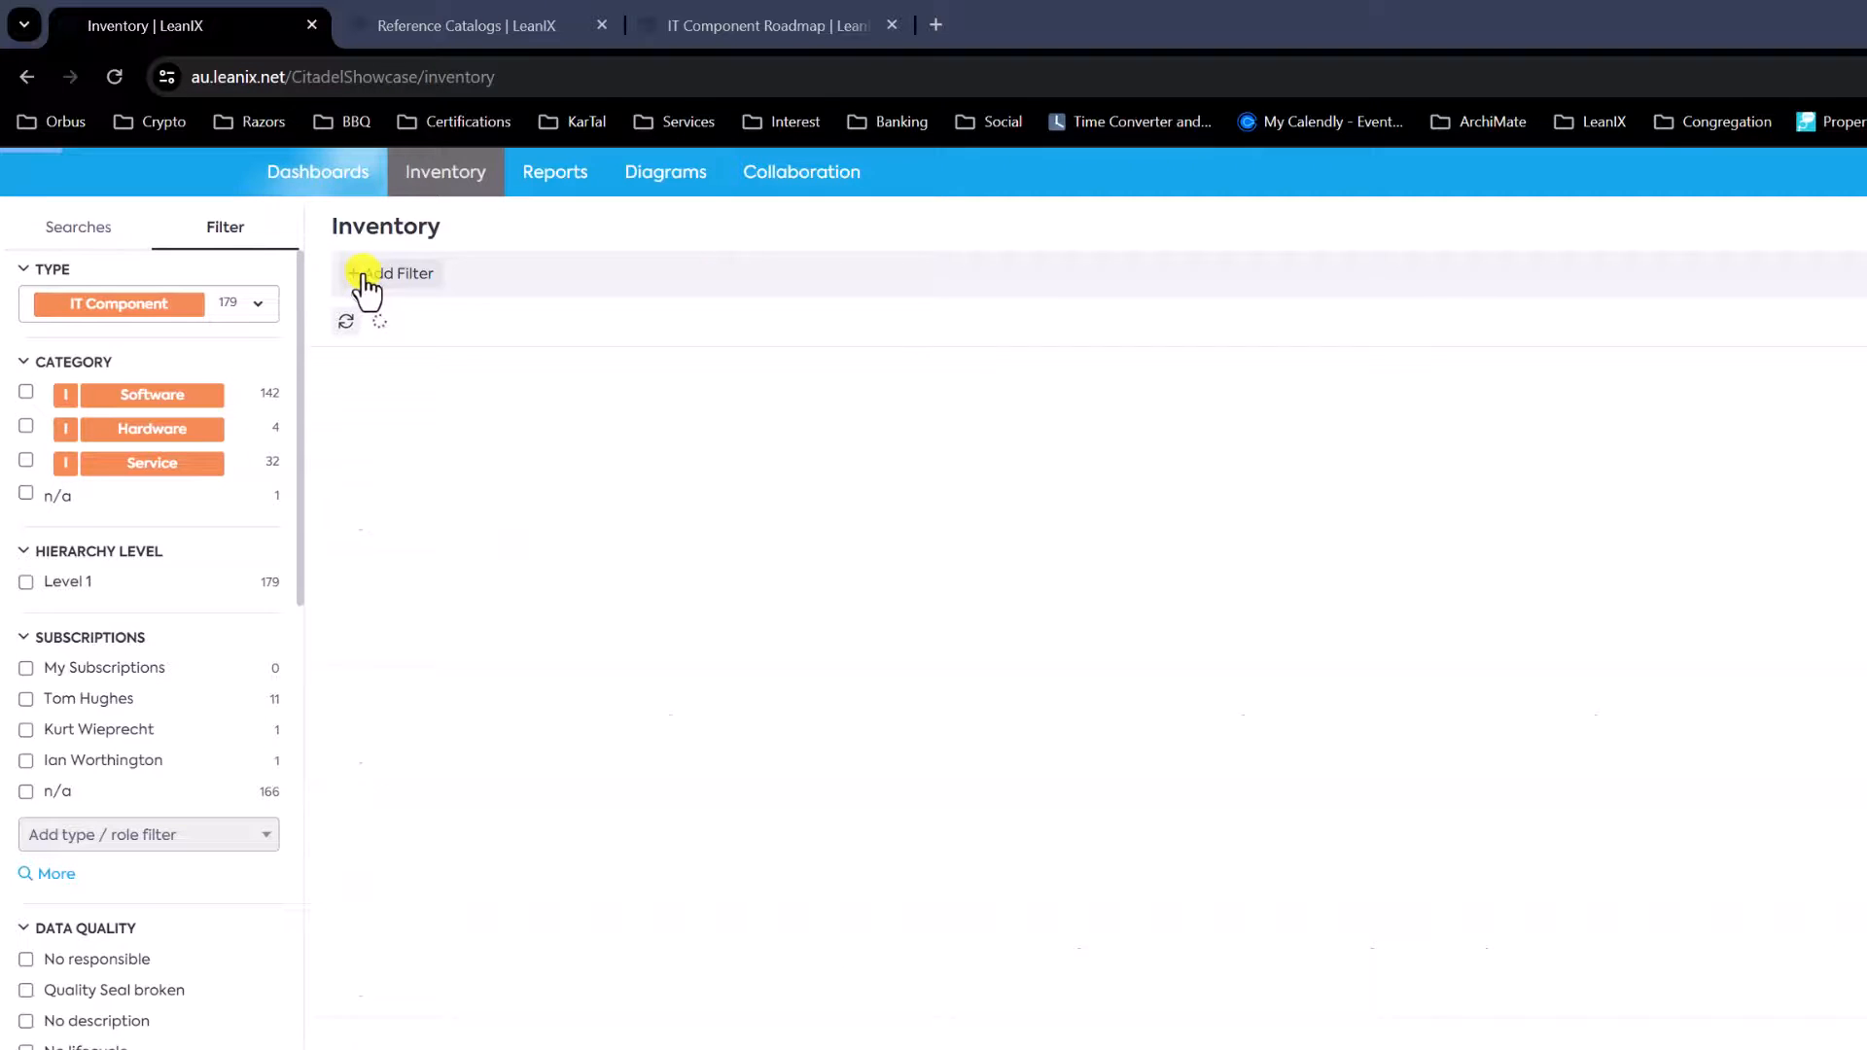
pyautogui.moveTo(370, 286)
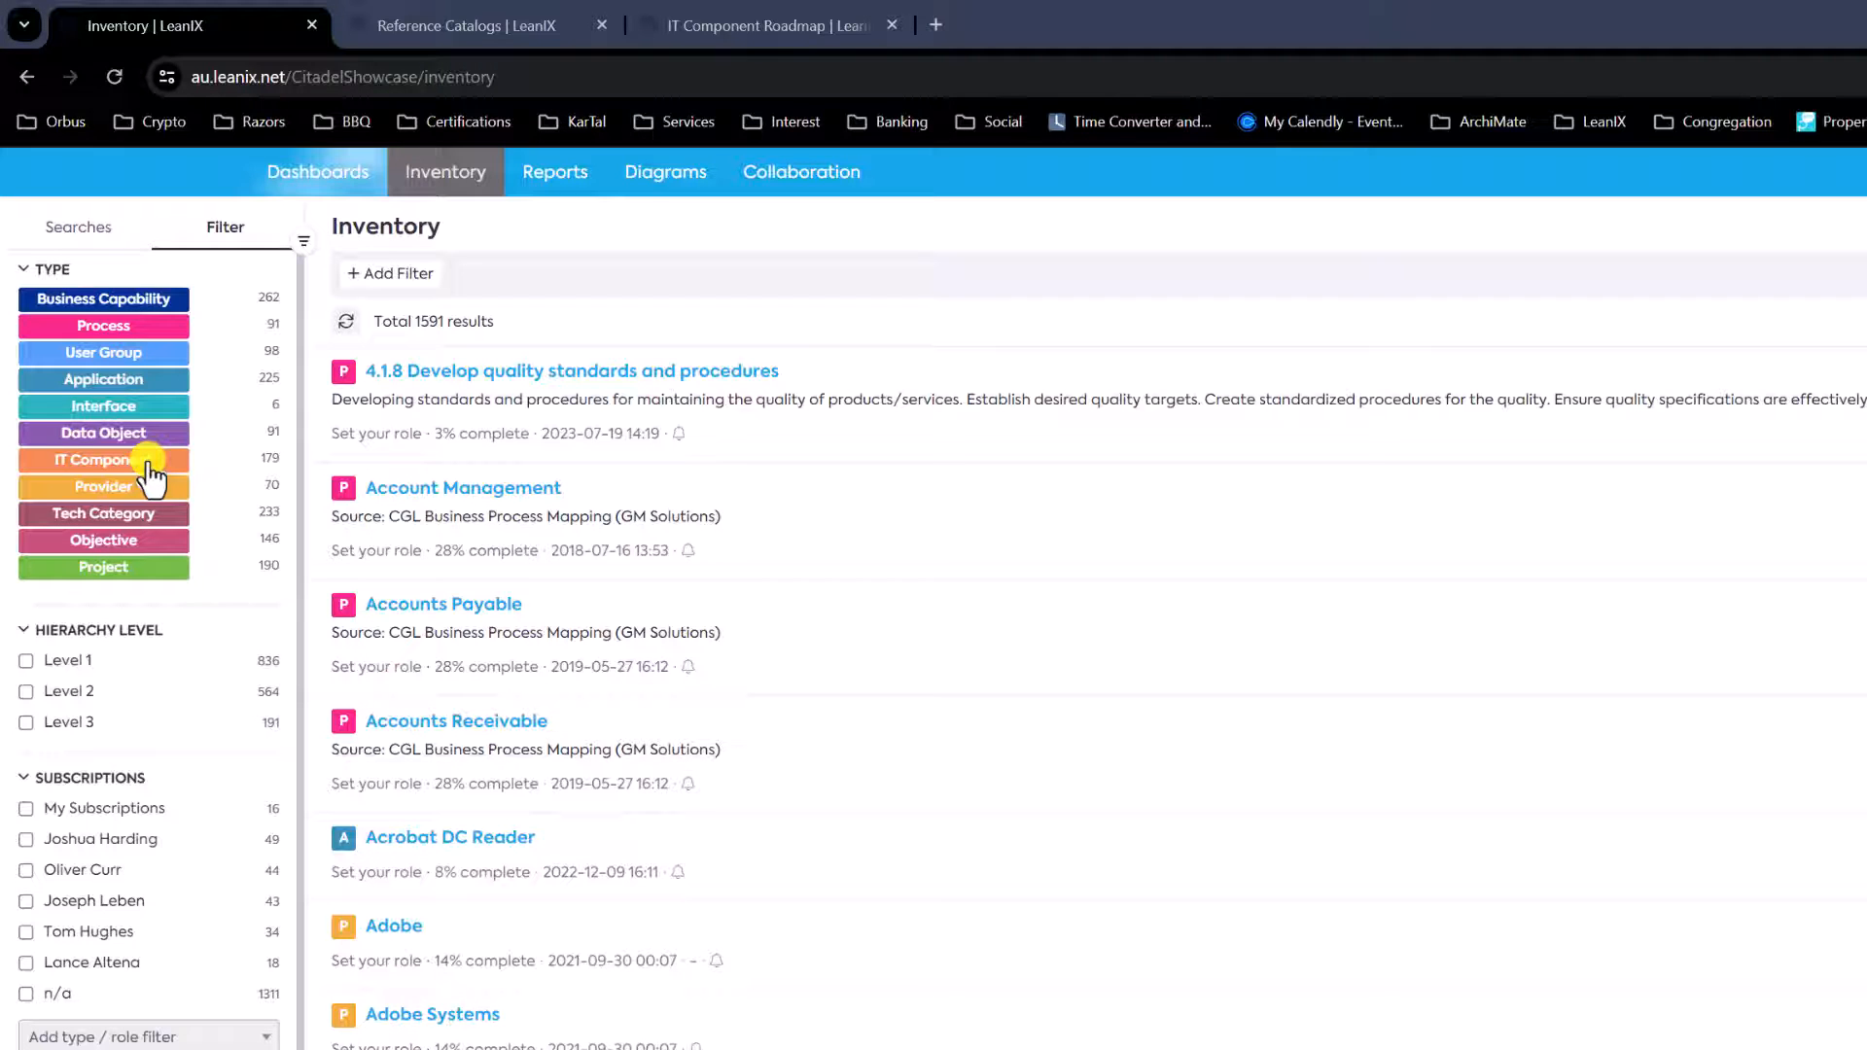
pyautogui.click(95, 459)
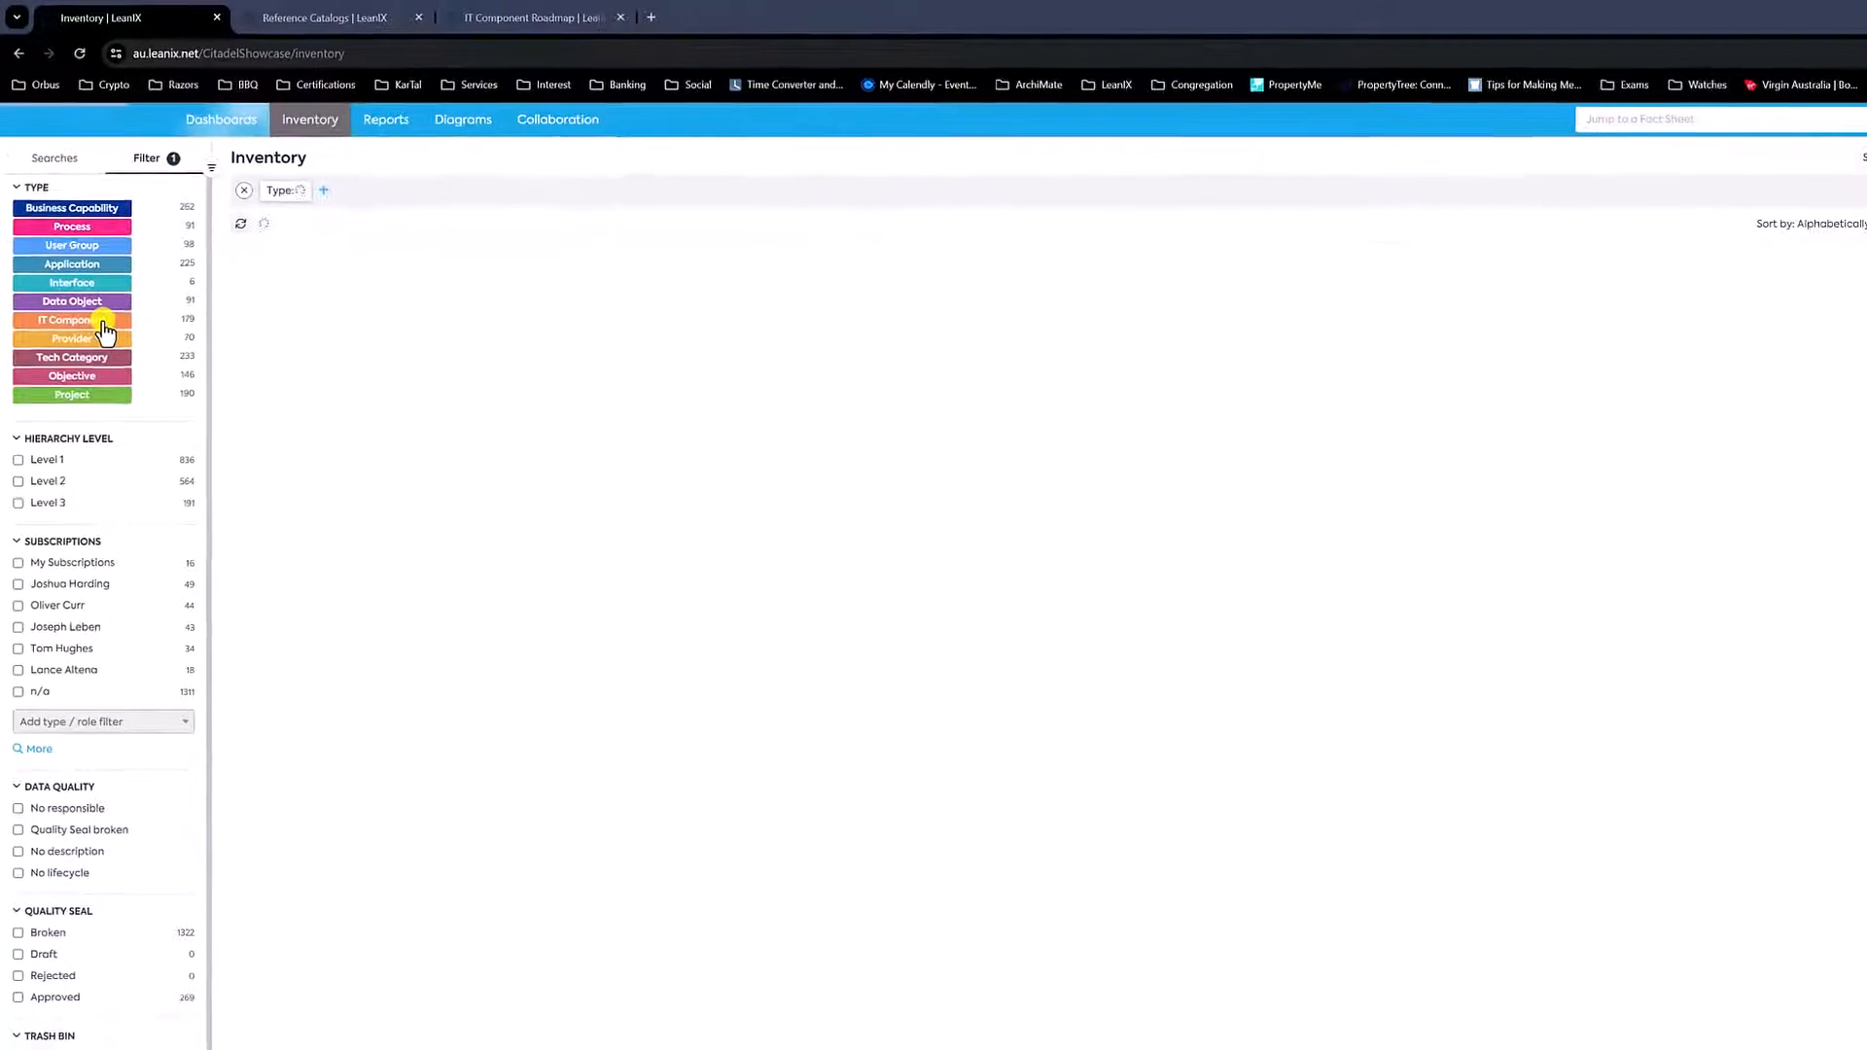
pyautogui.click(70, 319)
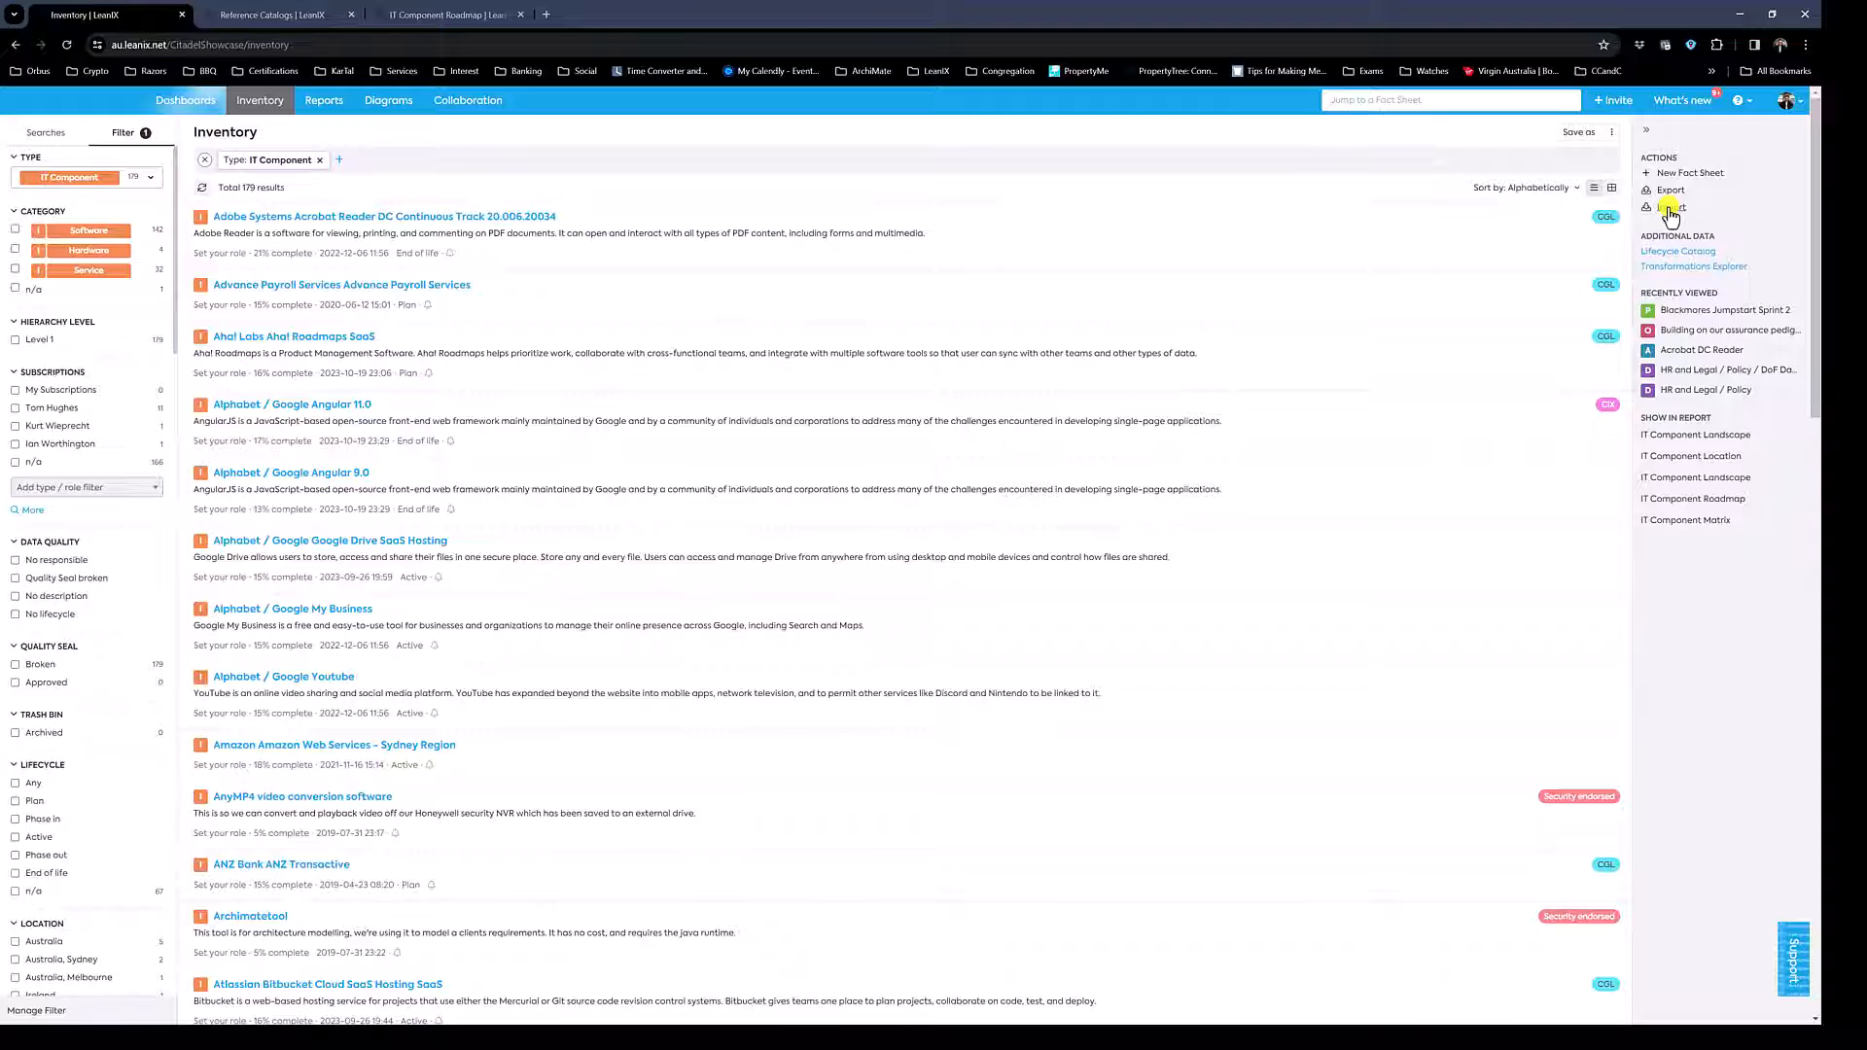
# View the Import .xlsx File dialog and close it without importing
pyautogui.click(1669, 208)
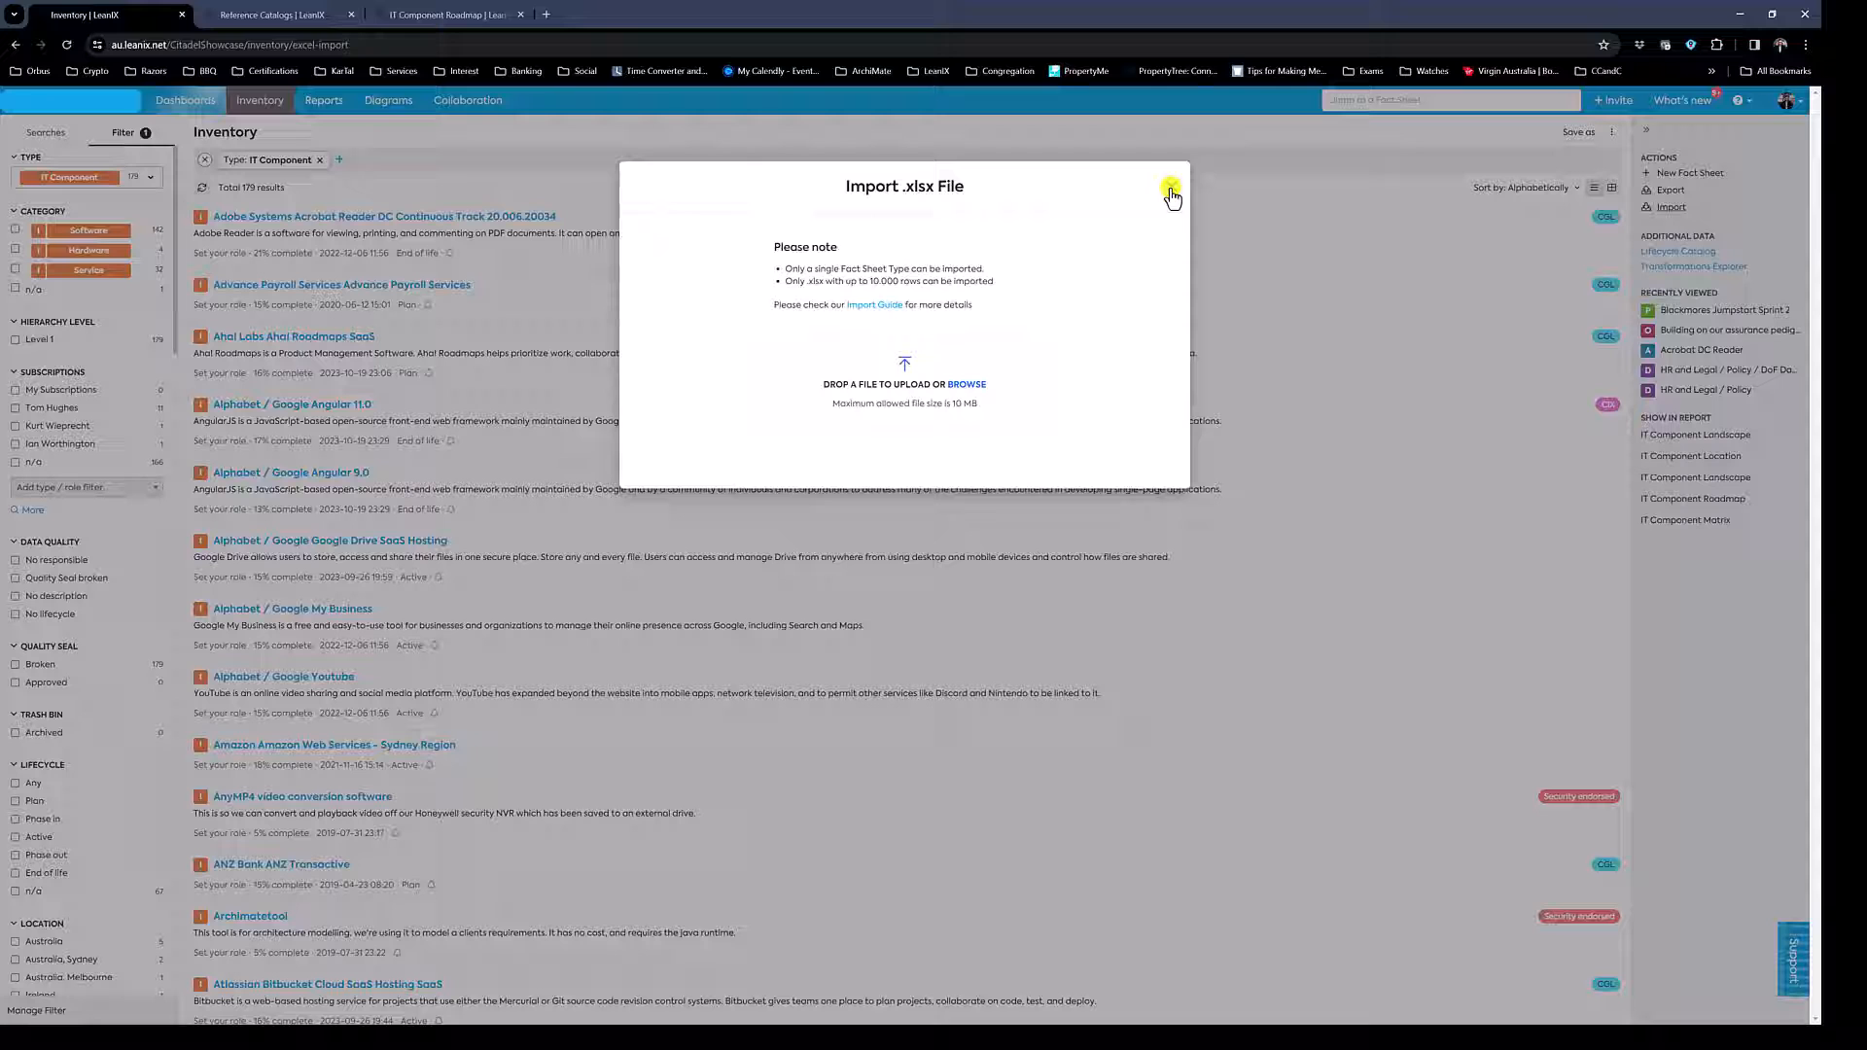
pyautogui.click(1171, 188)
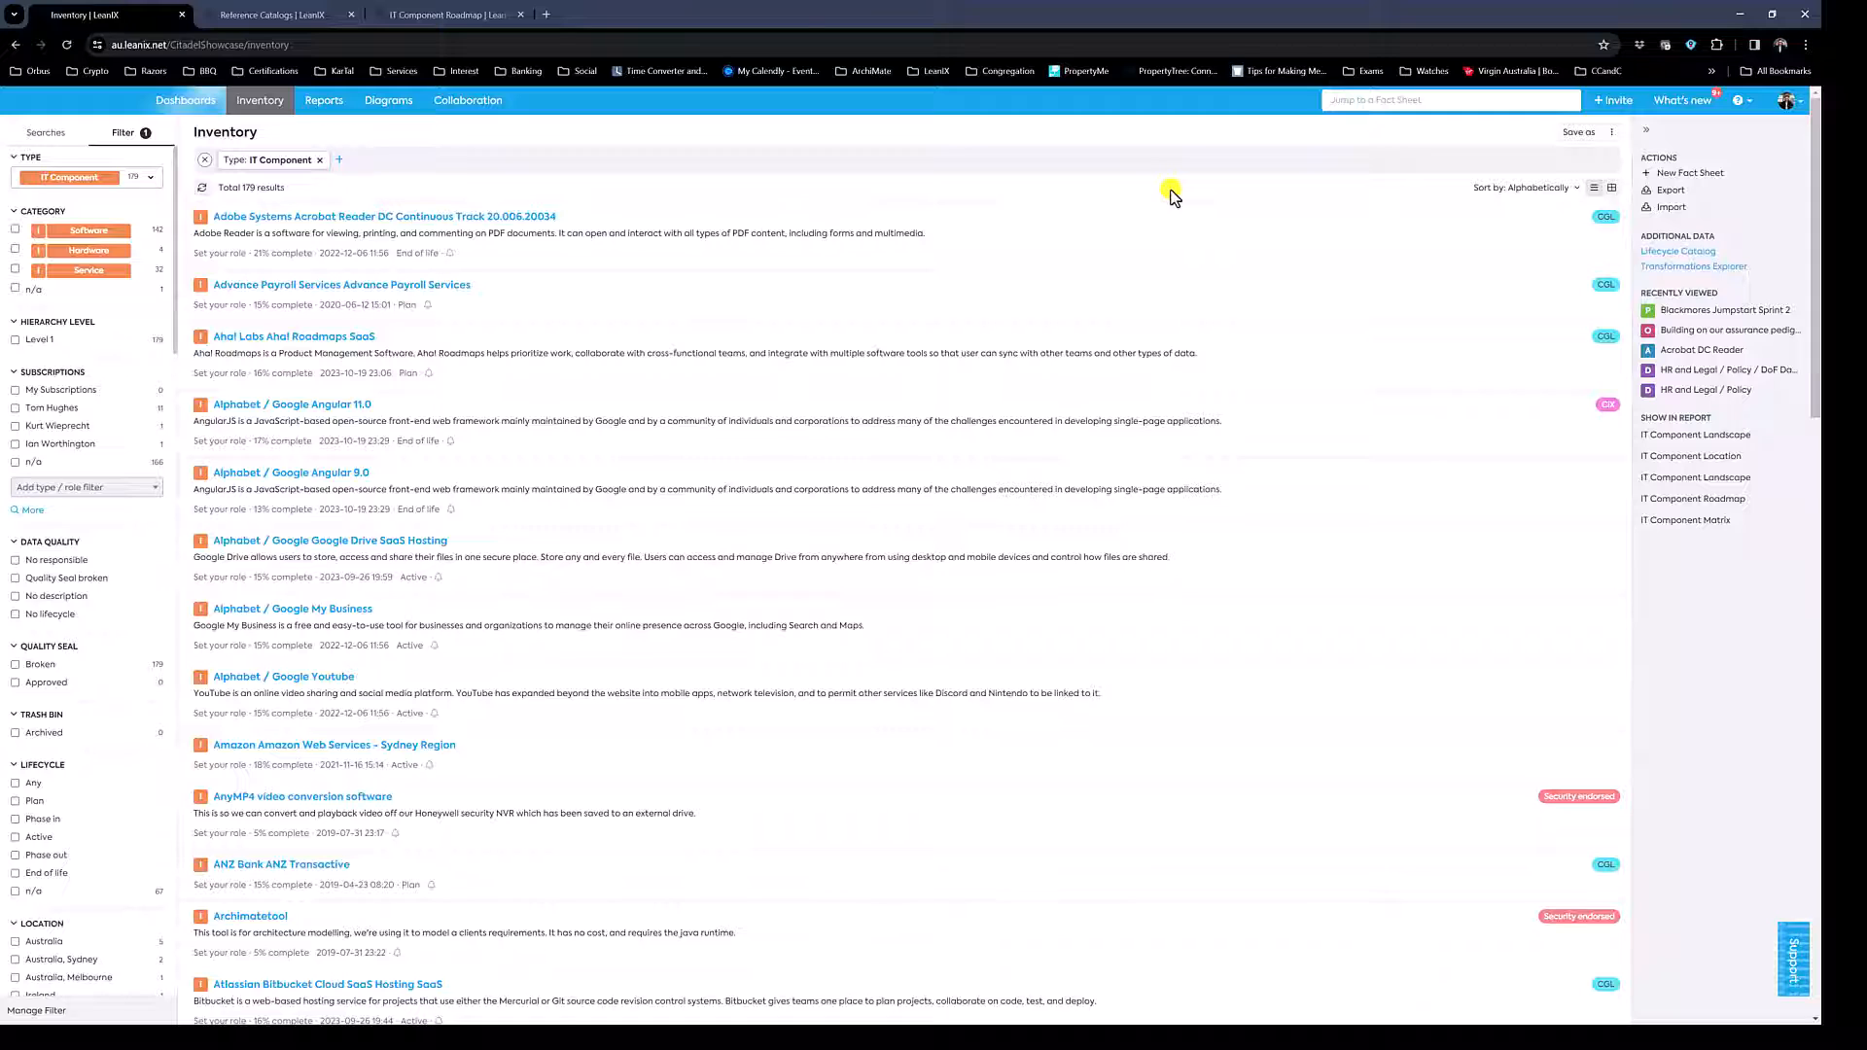
pyautogui.moveTo(1679, 251)
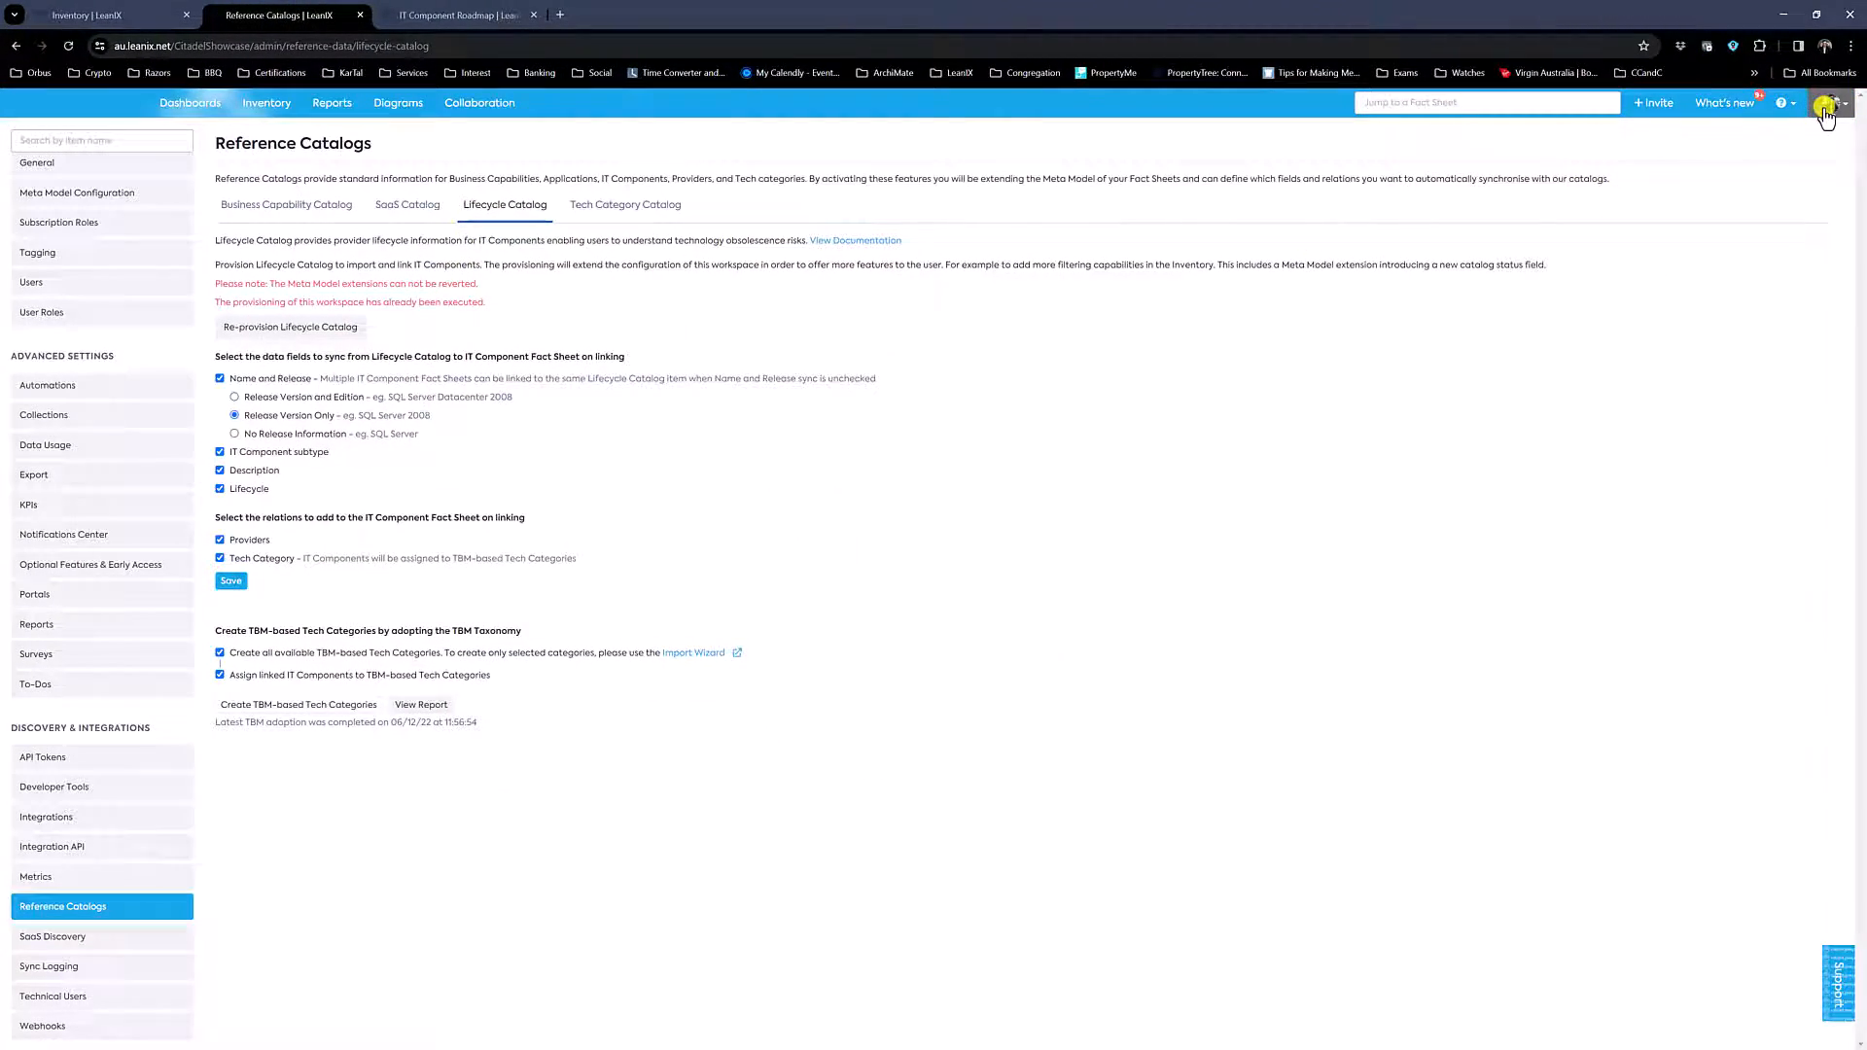
# Reach the Reference Catalogs settings via the account menu's Administration
pyautogui.click(1826, 103)
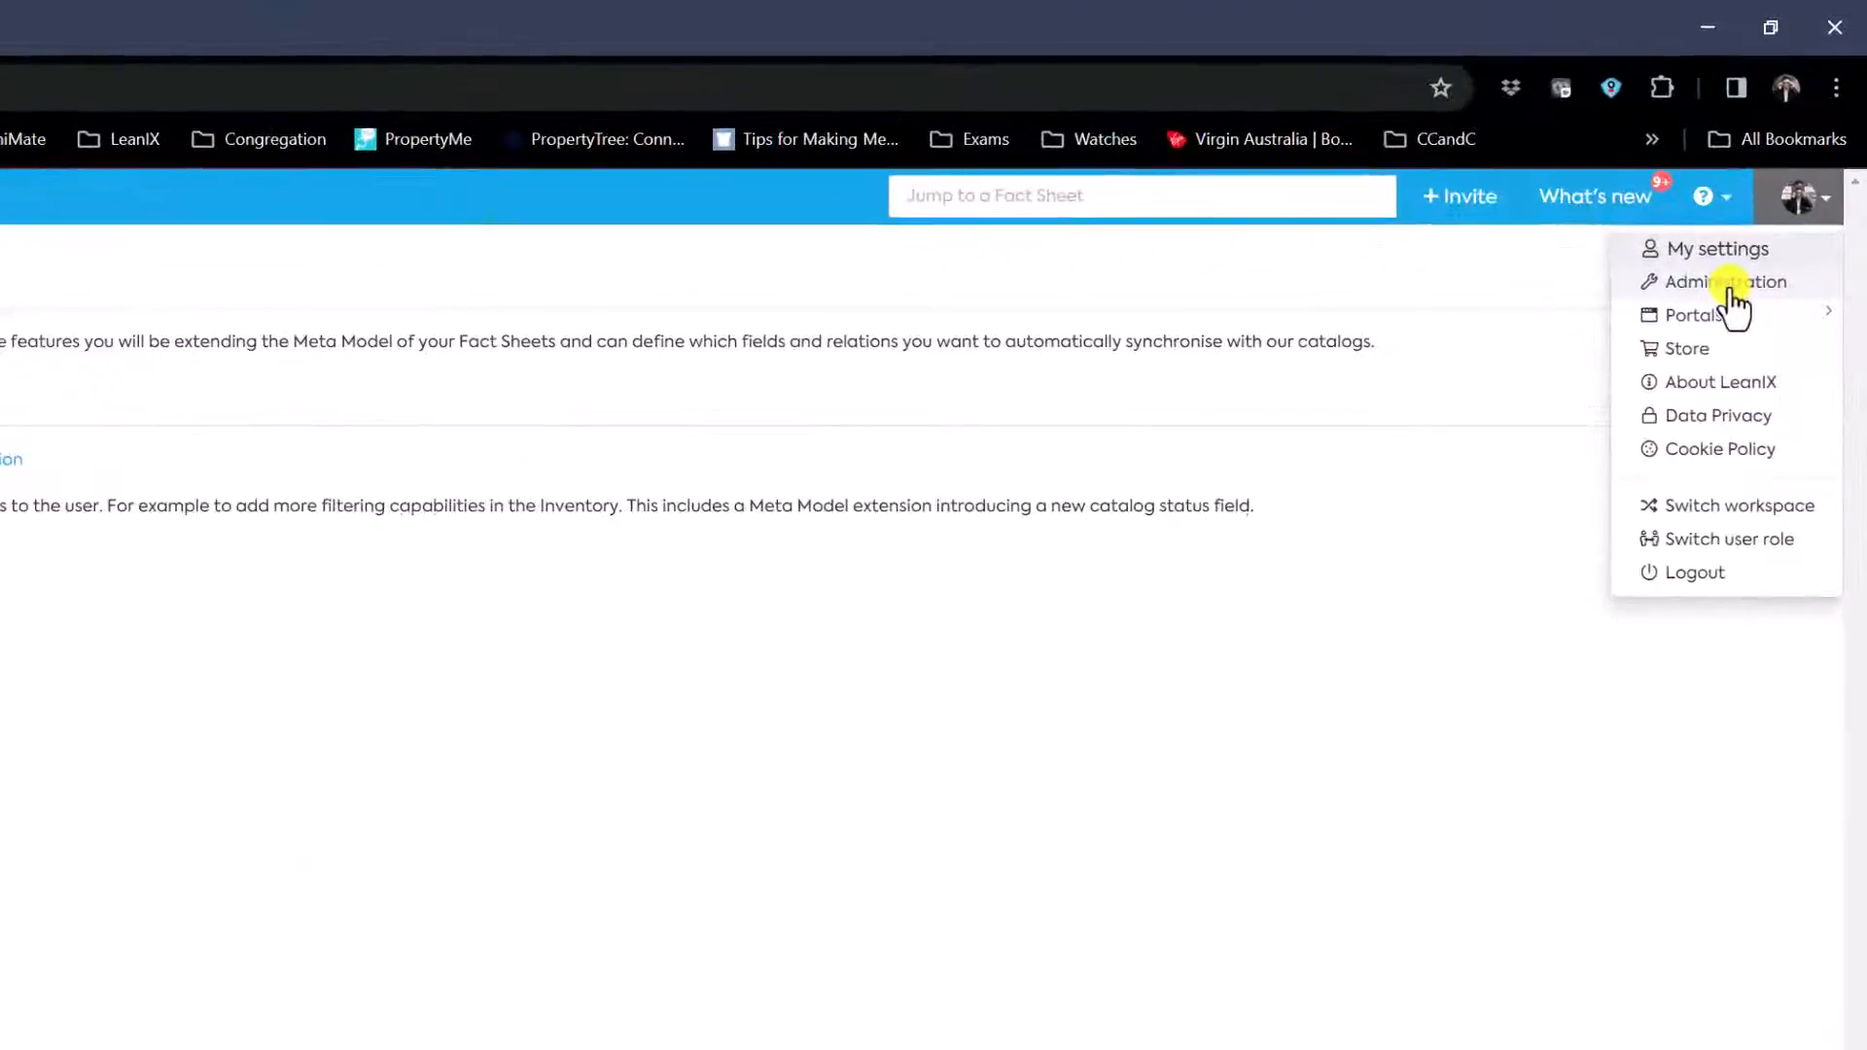
pyautogui.click(1725, 282)
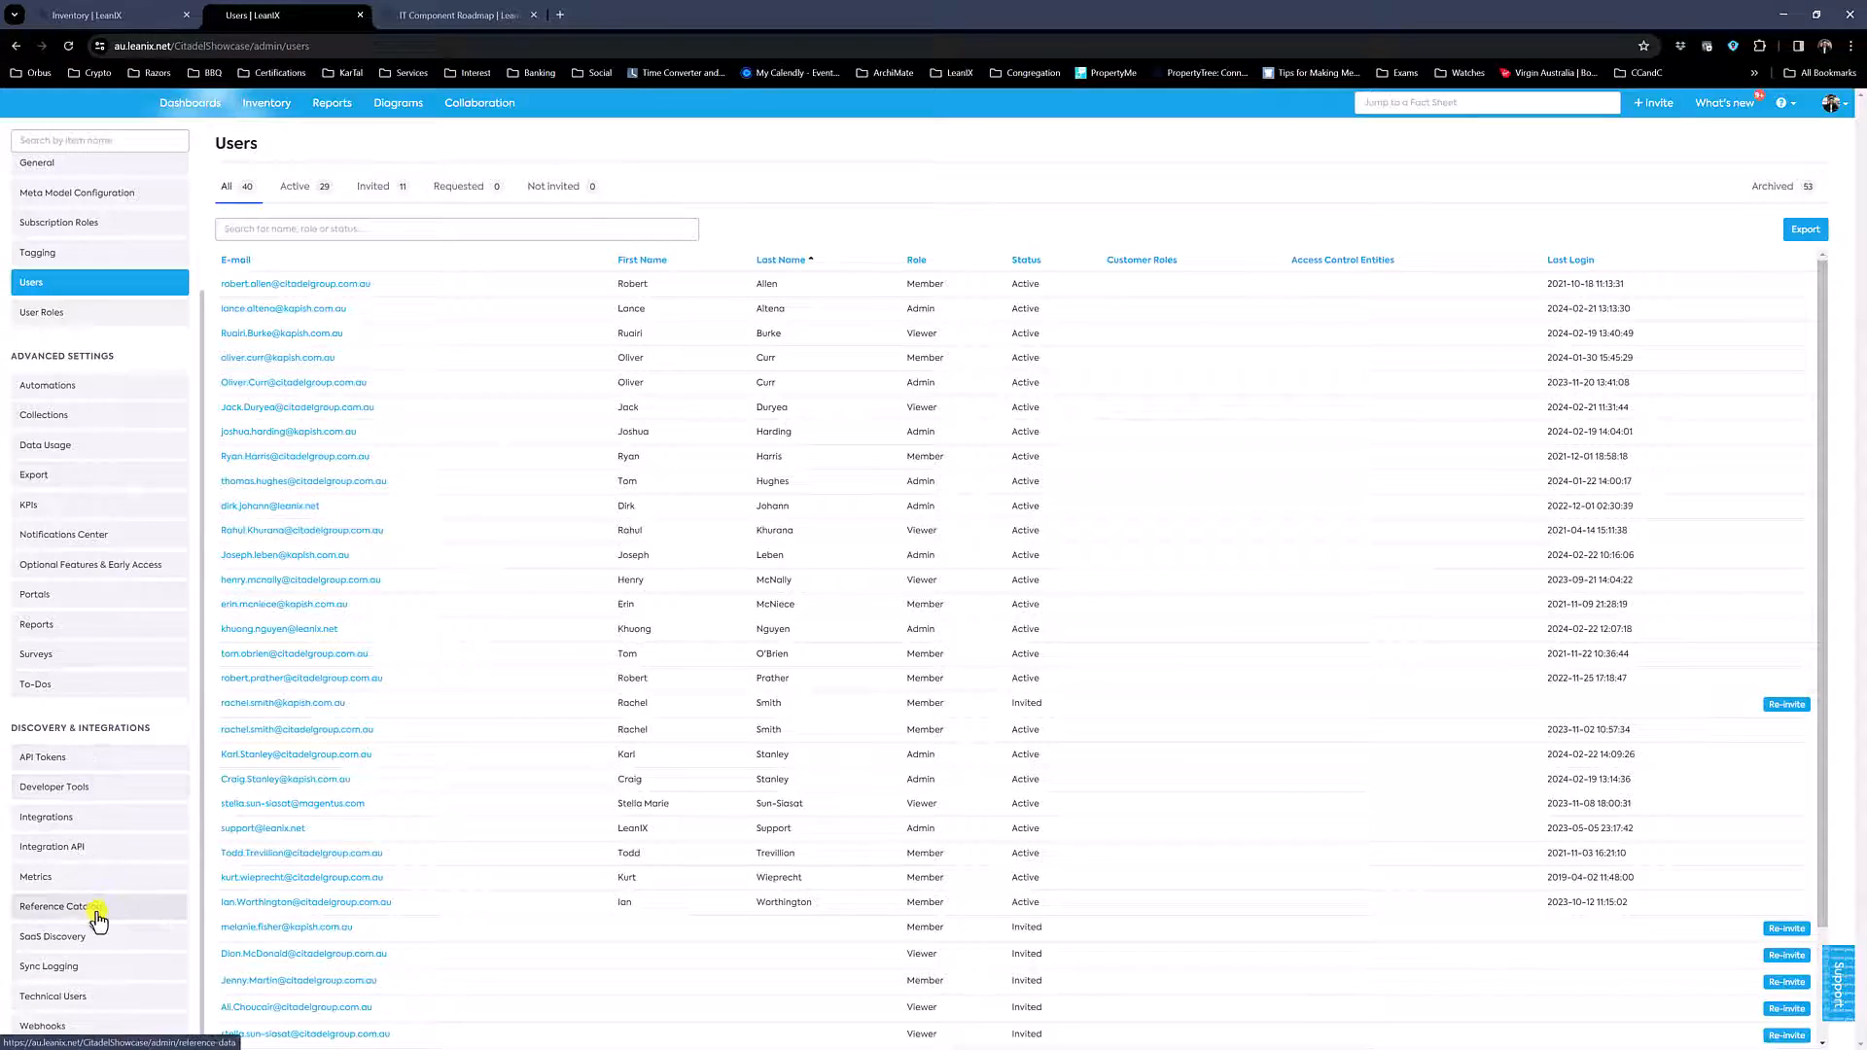
pyautogui.click(55, 907)
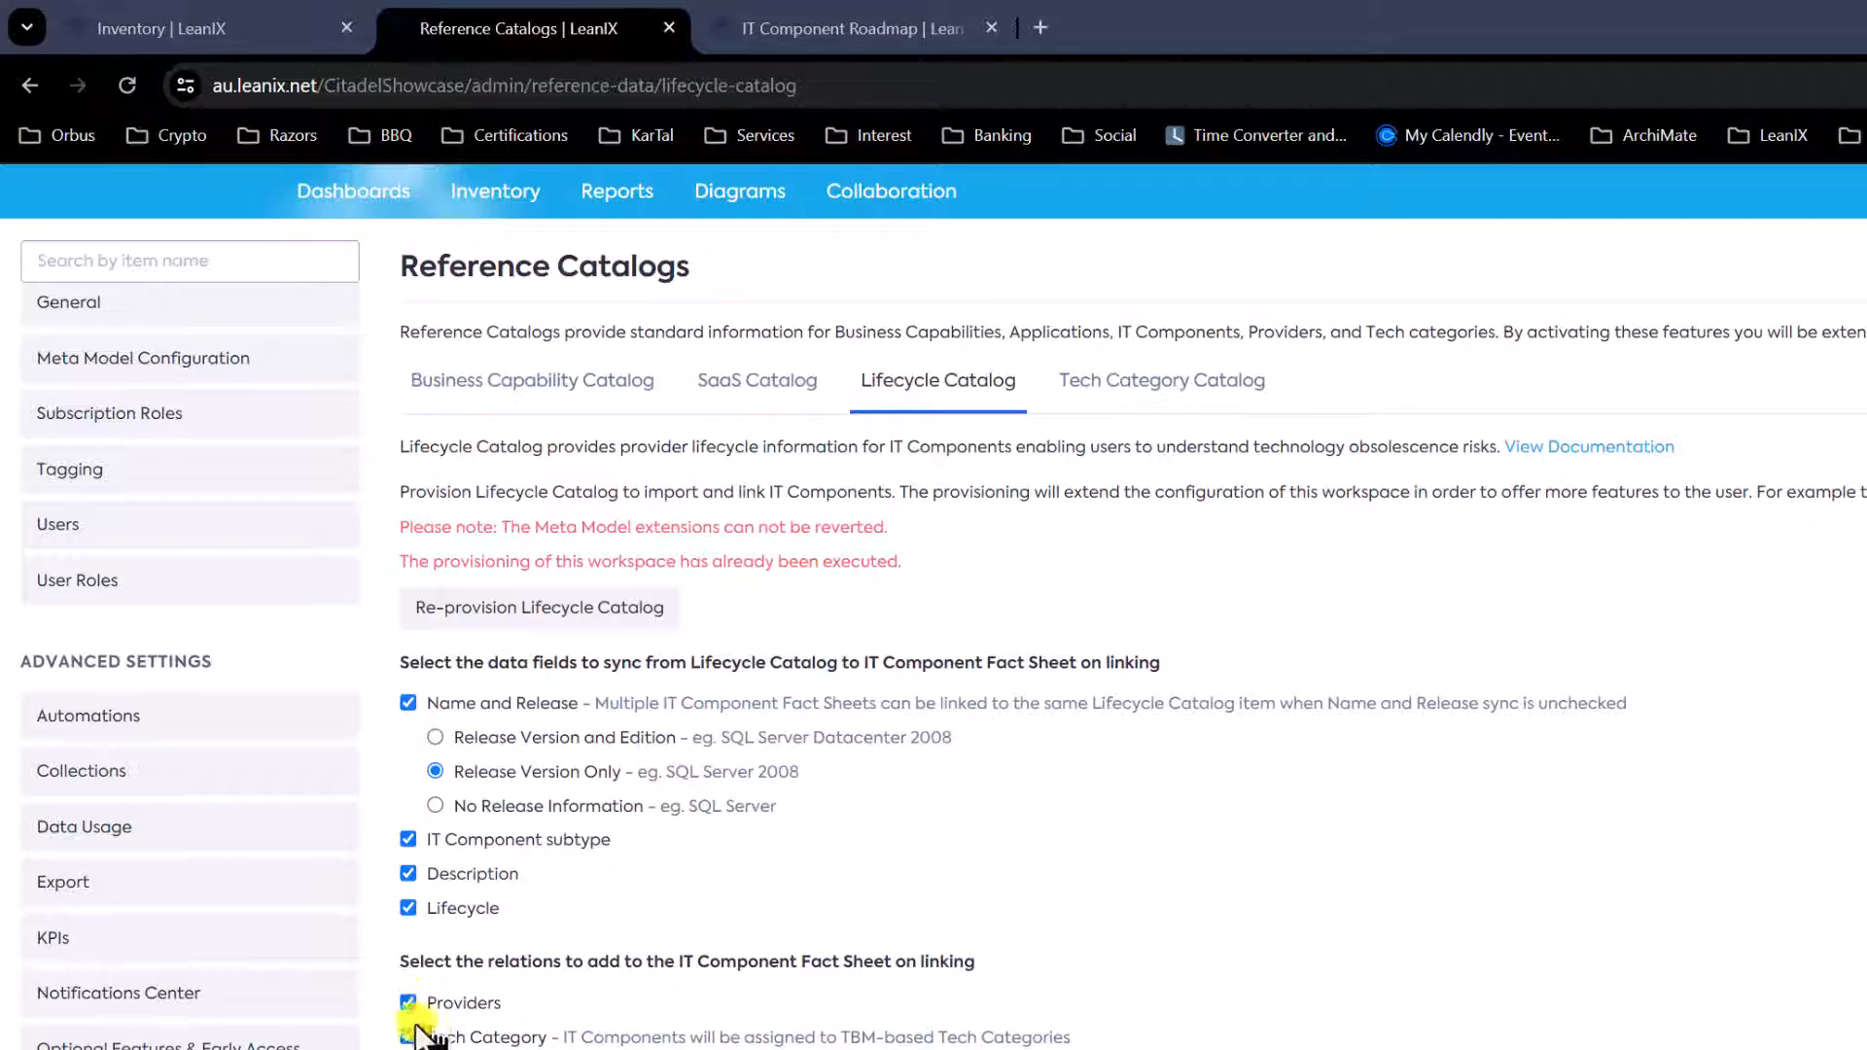
# Review the Lifecycle Catalog sync, then go to the Roadmap report overview
pyautogui.click(407, 1036)
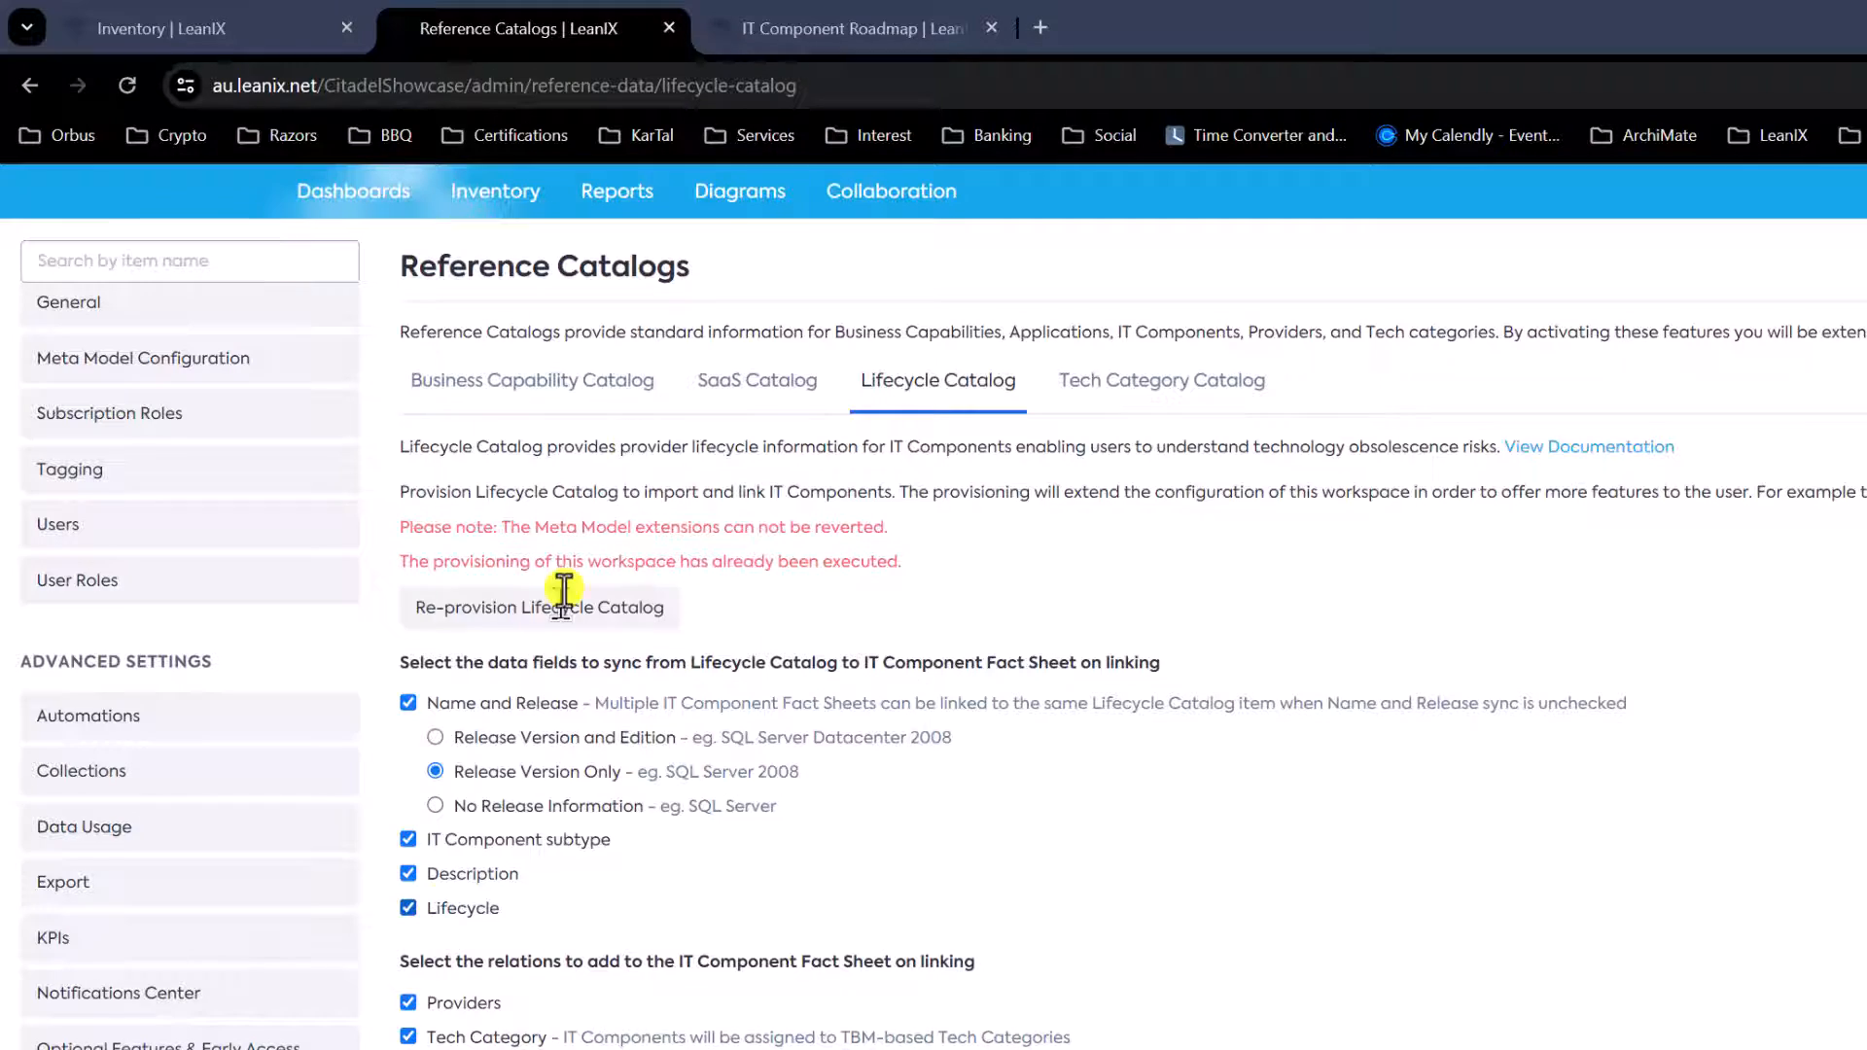
pyautogui.click(828, 27)
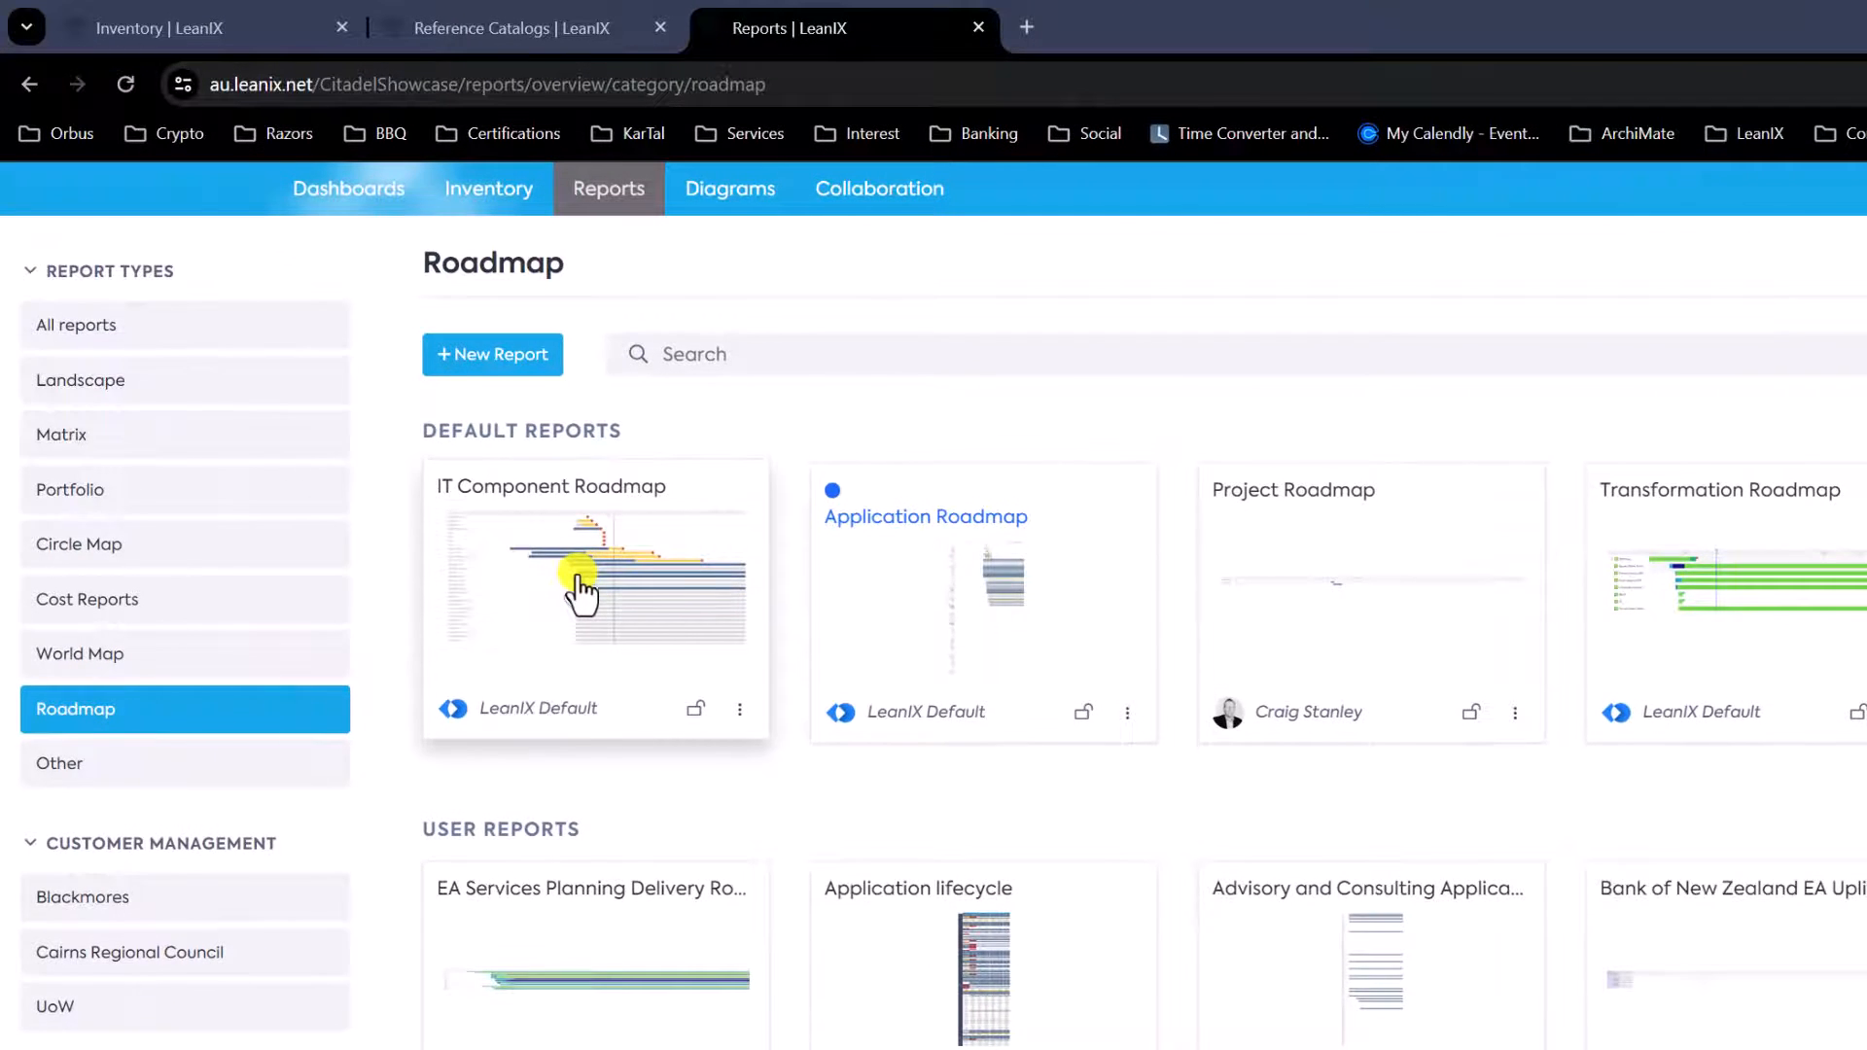
# Show the IT Component Roadmap narrowed to Phase out lifecycle components
pyautogui.click(584, 590)
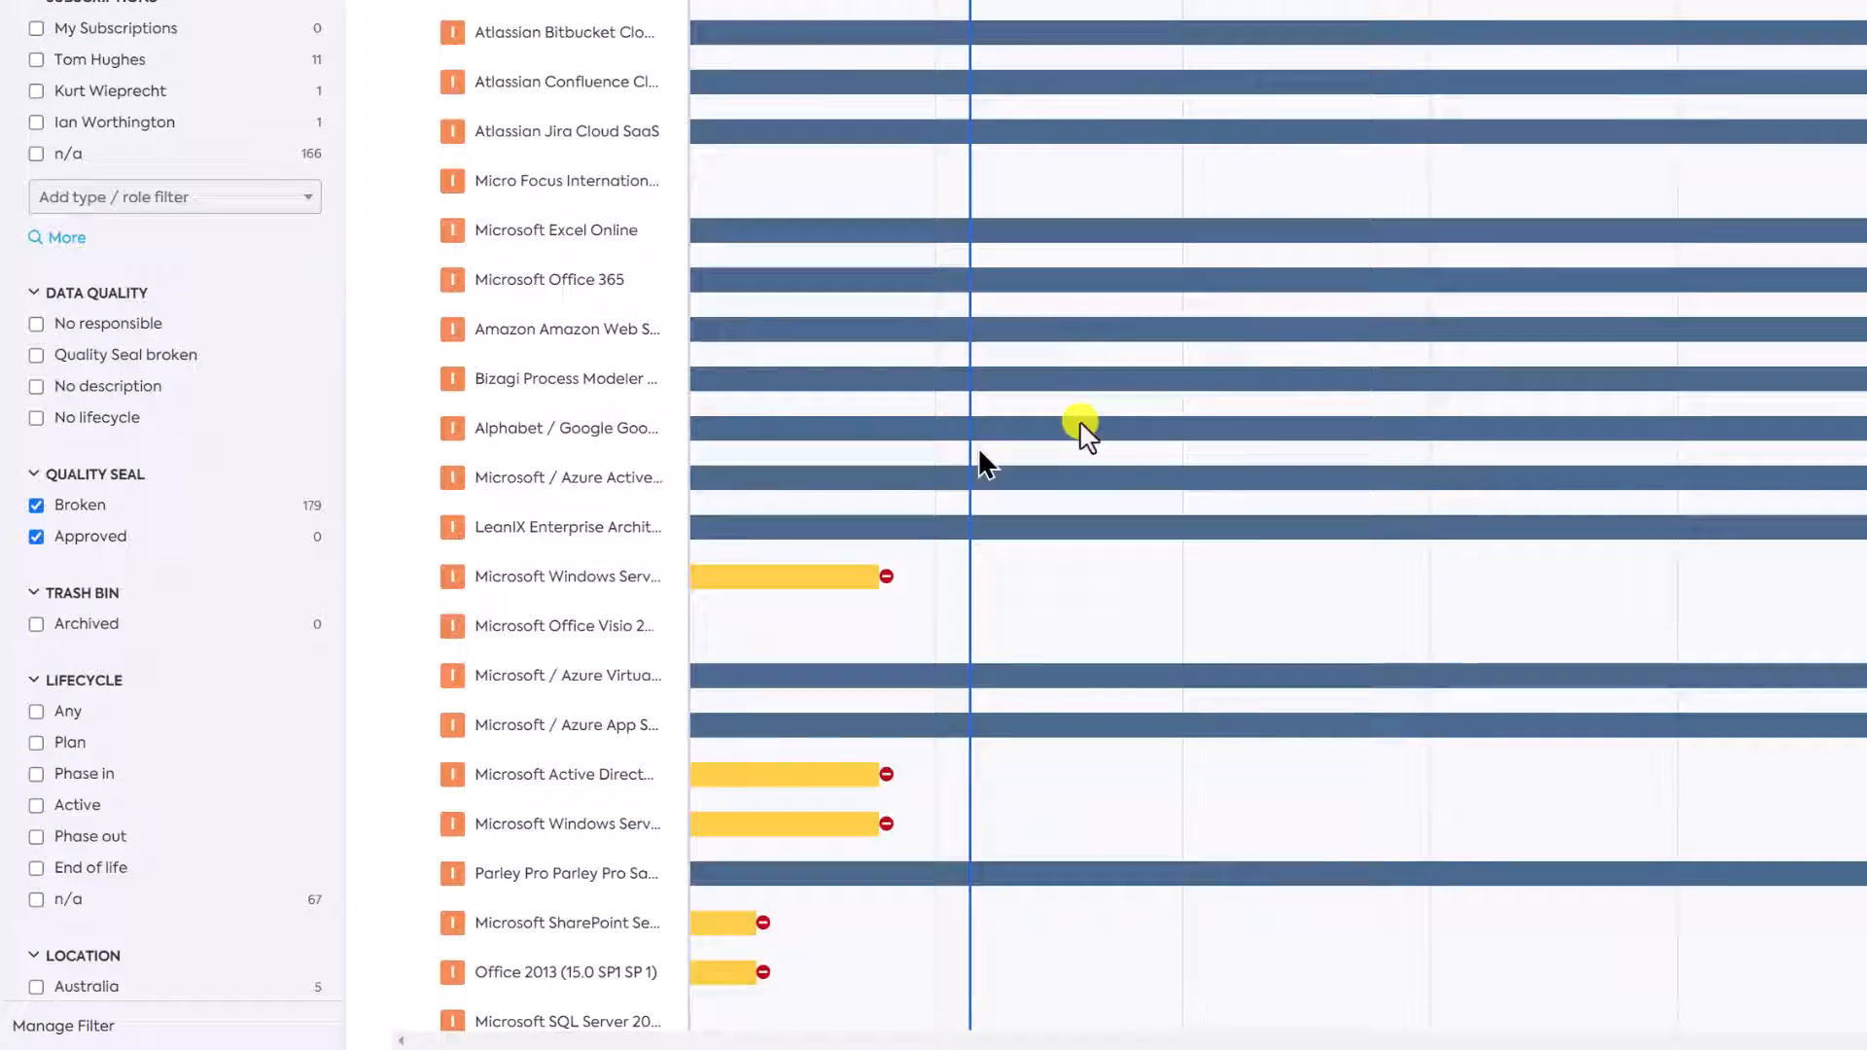
pyautogui.moveTo(644, 489)
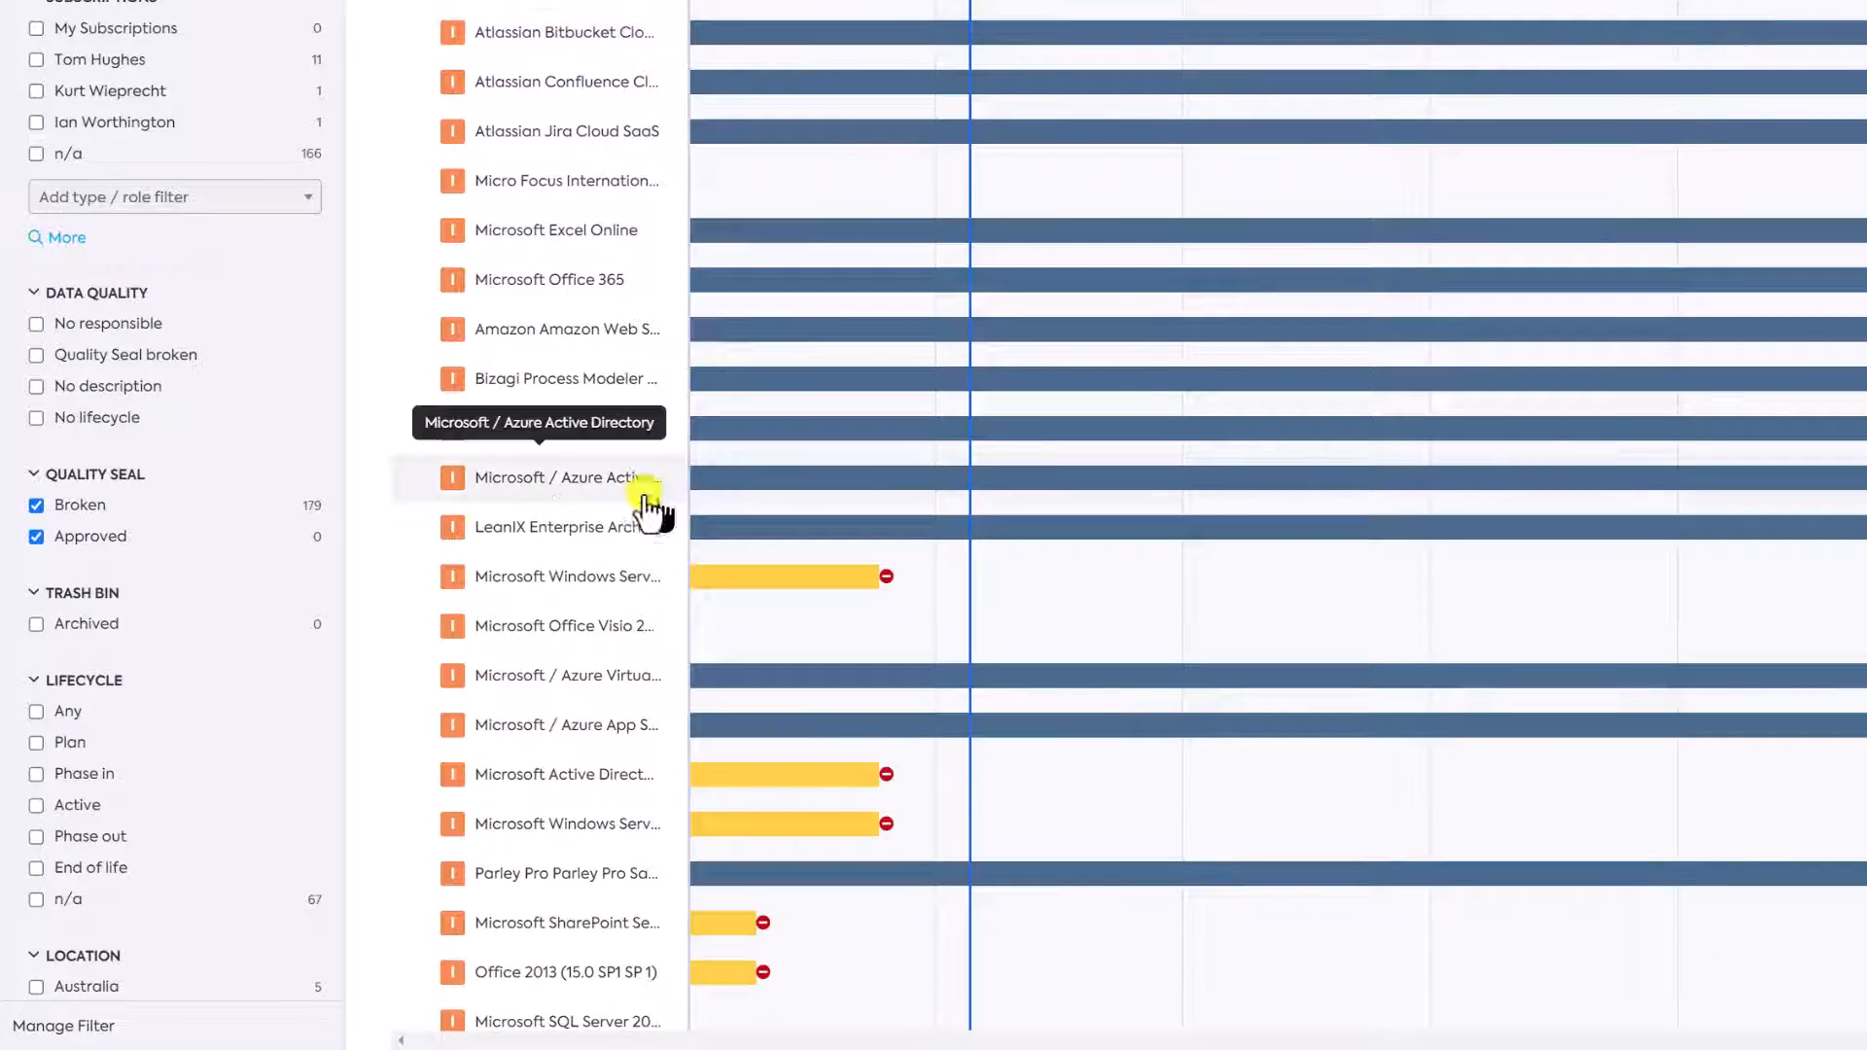
pyautogui.scroll(-3)
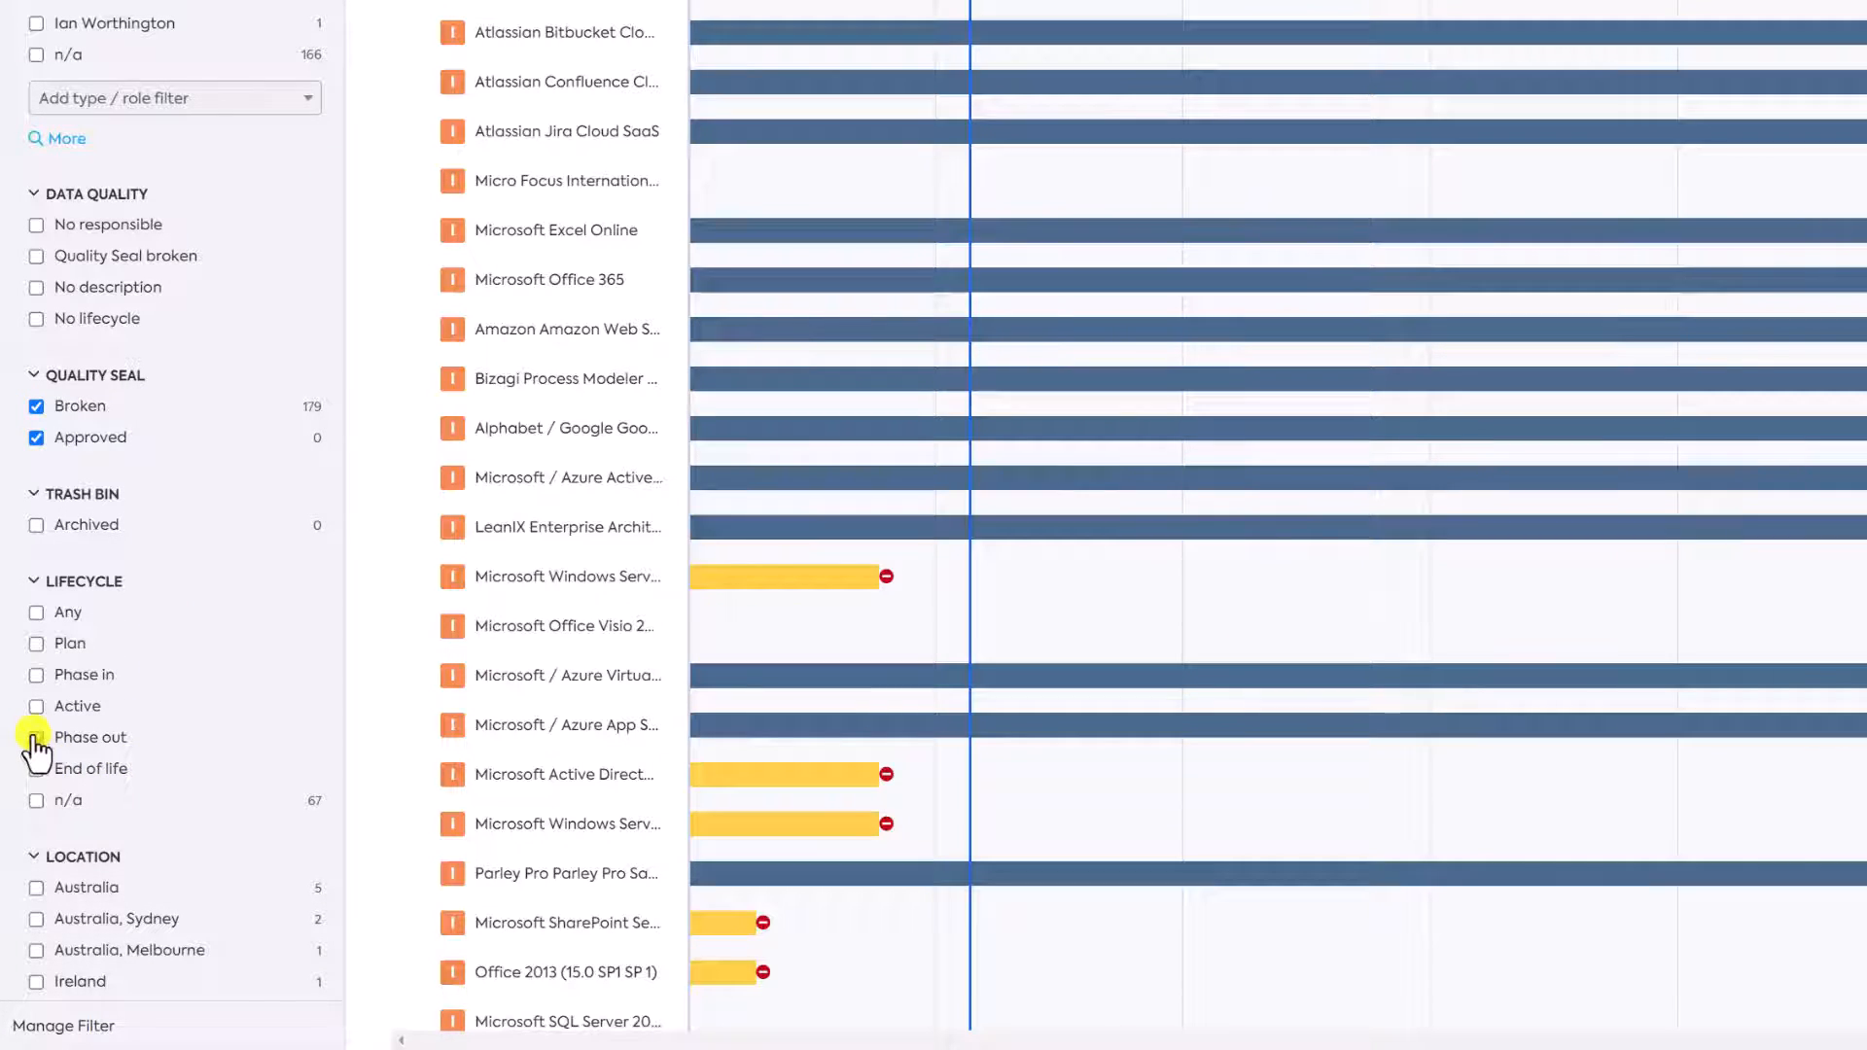
pyautogui.click(35, 735)
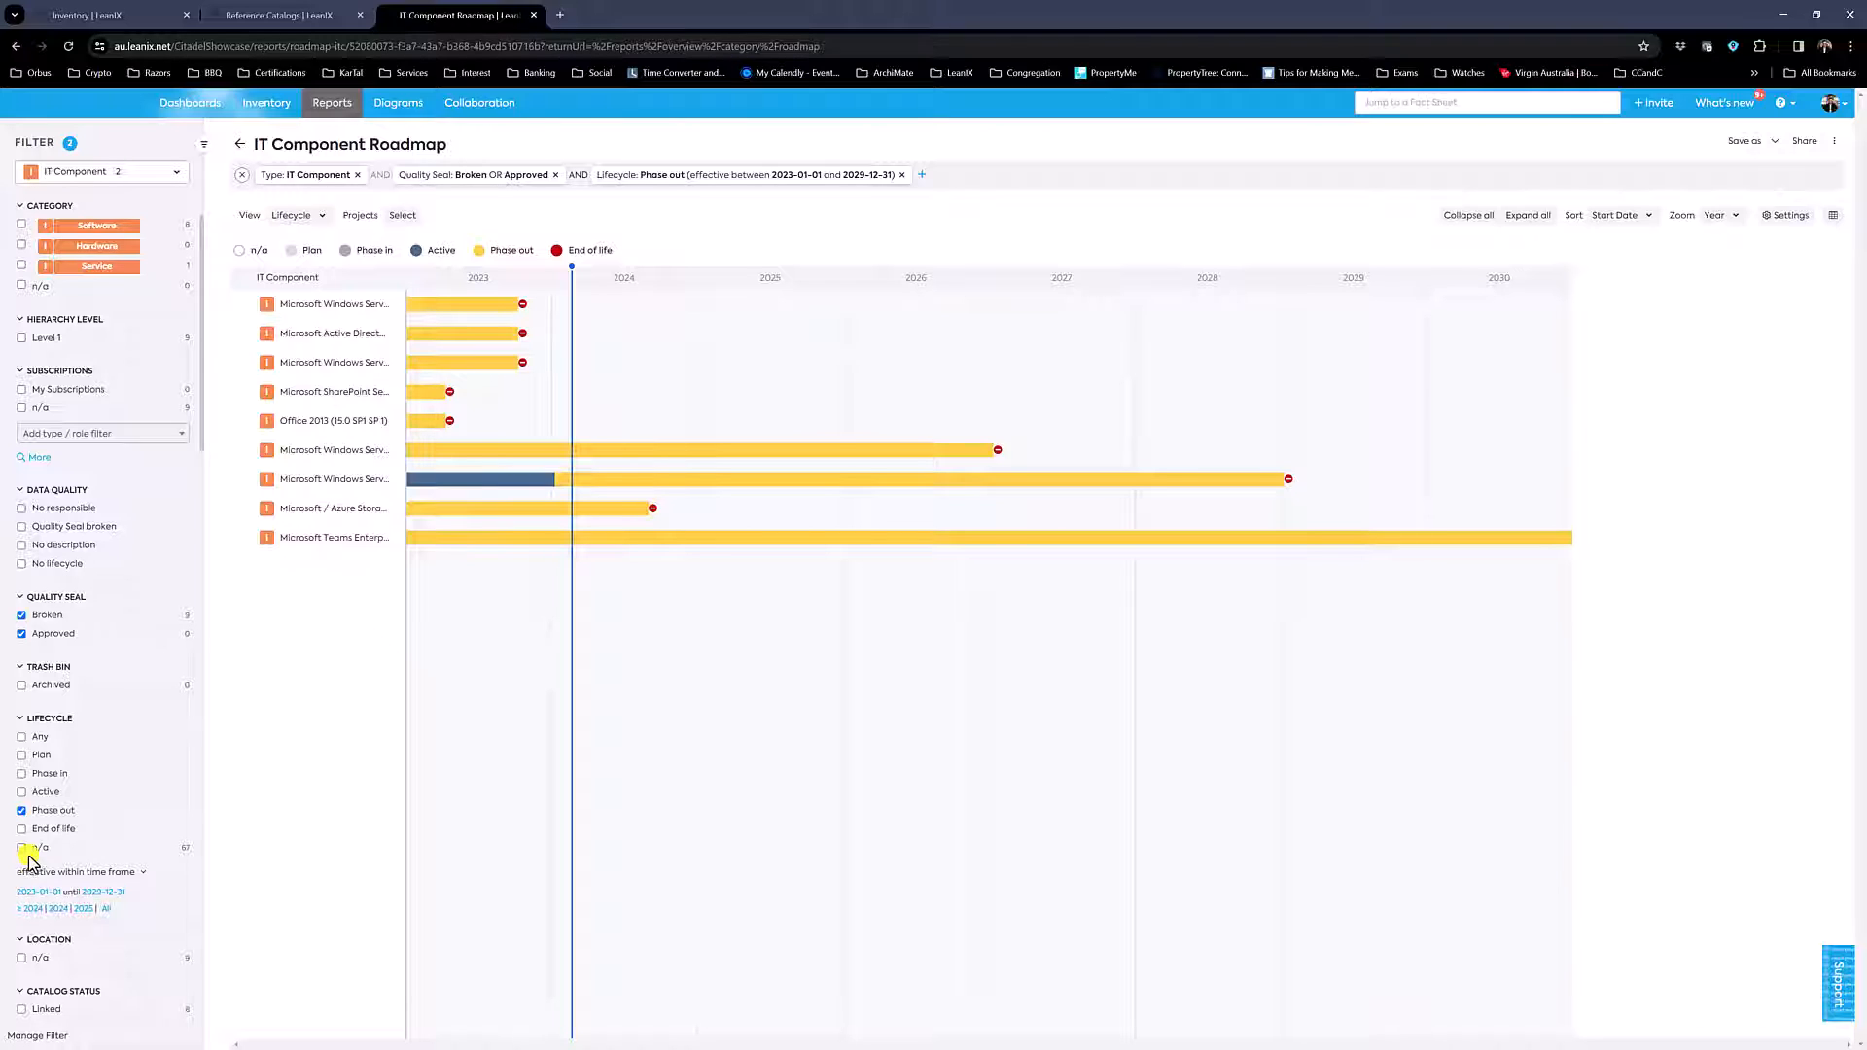
# Bring up the Report Settings dialog for the phase-out roadmap
pyautogui.click(22, 809)
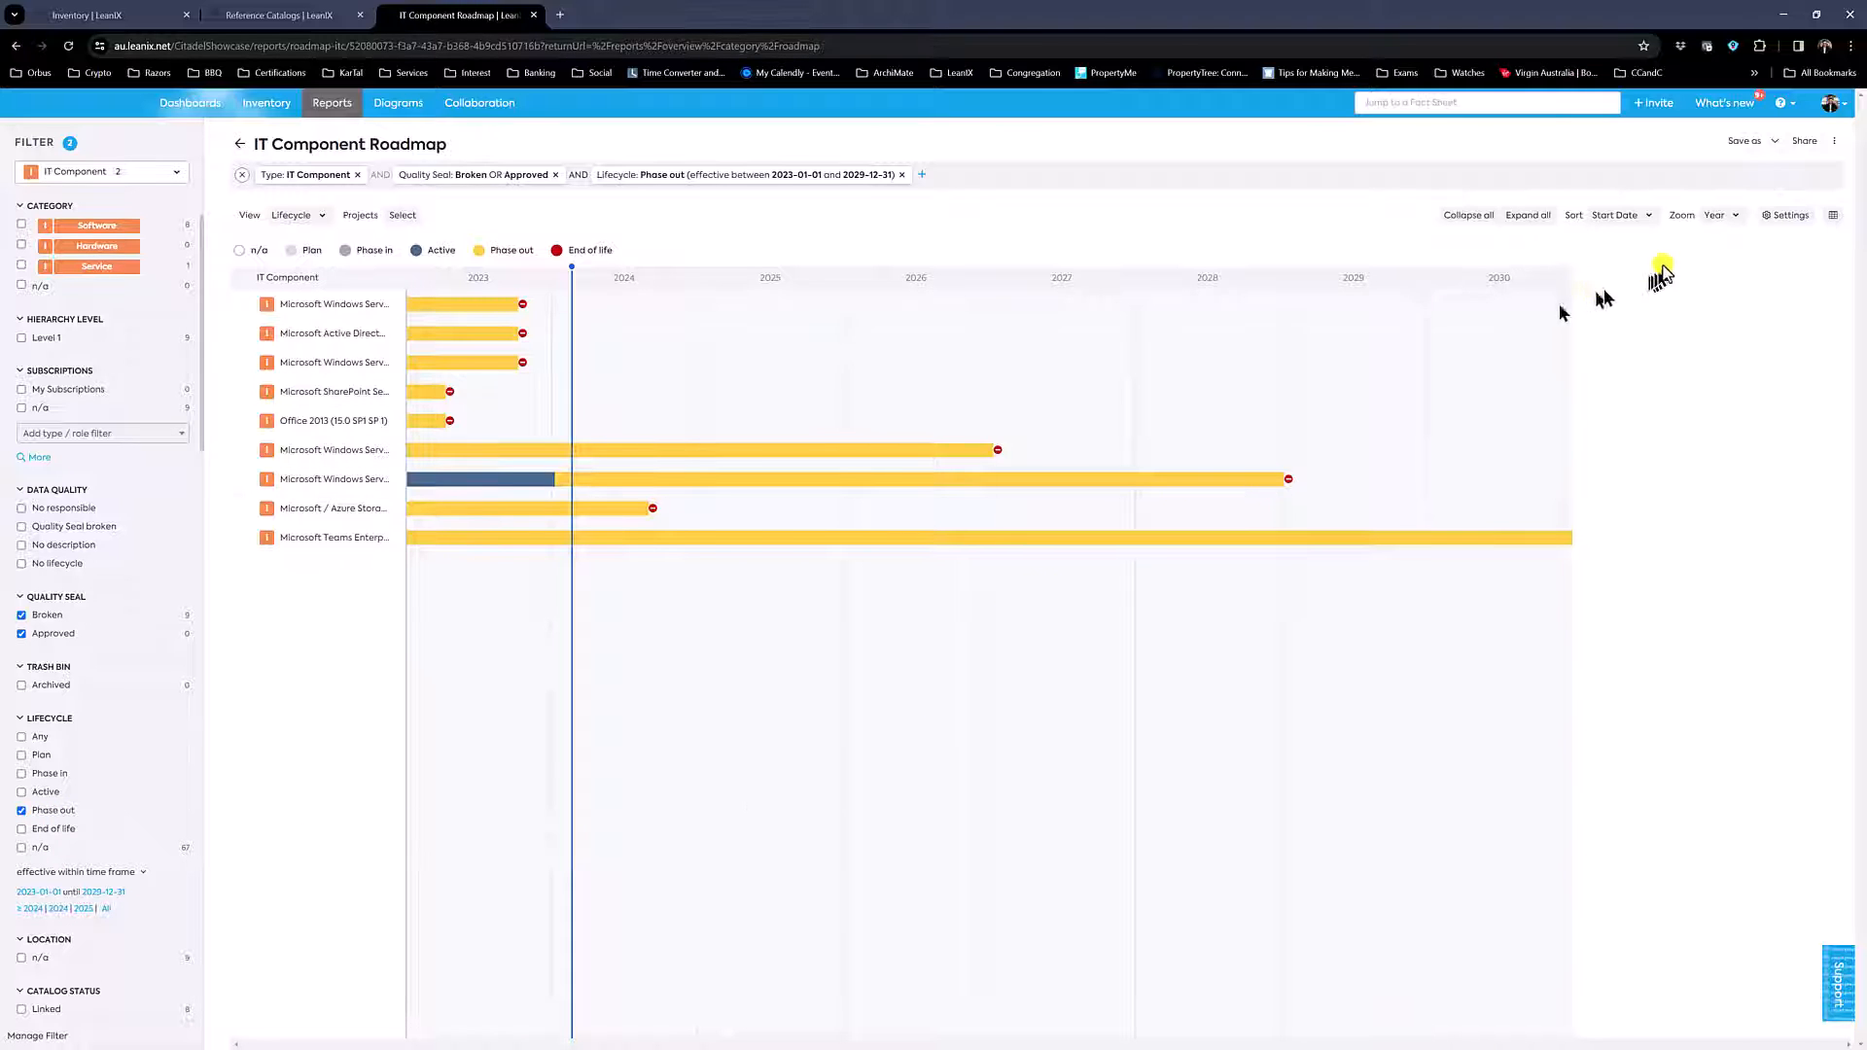
pyautogui.click(1785, 214)
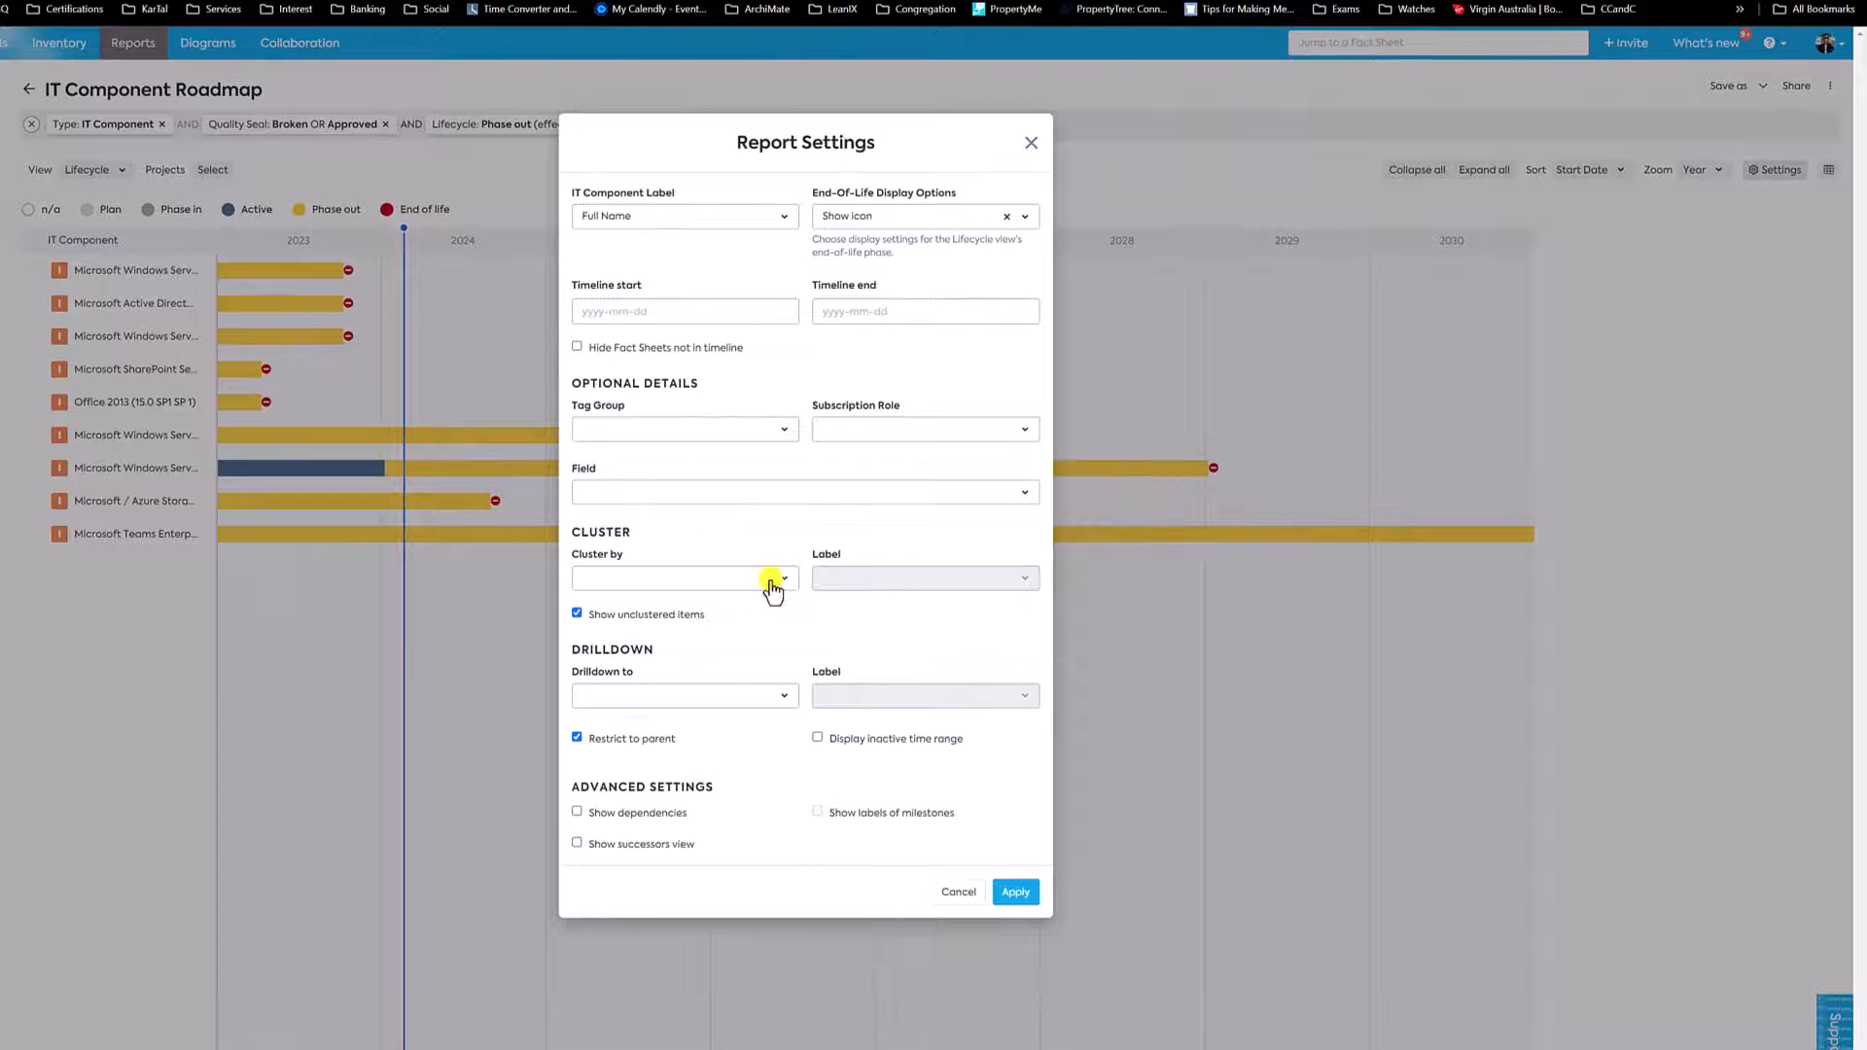
# Set Cluster by to Tech Categories and apply the roadmap settings
pyautogui.click(782, 580)
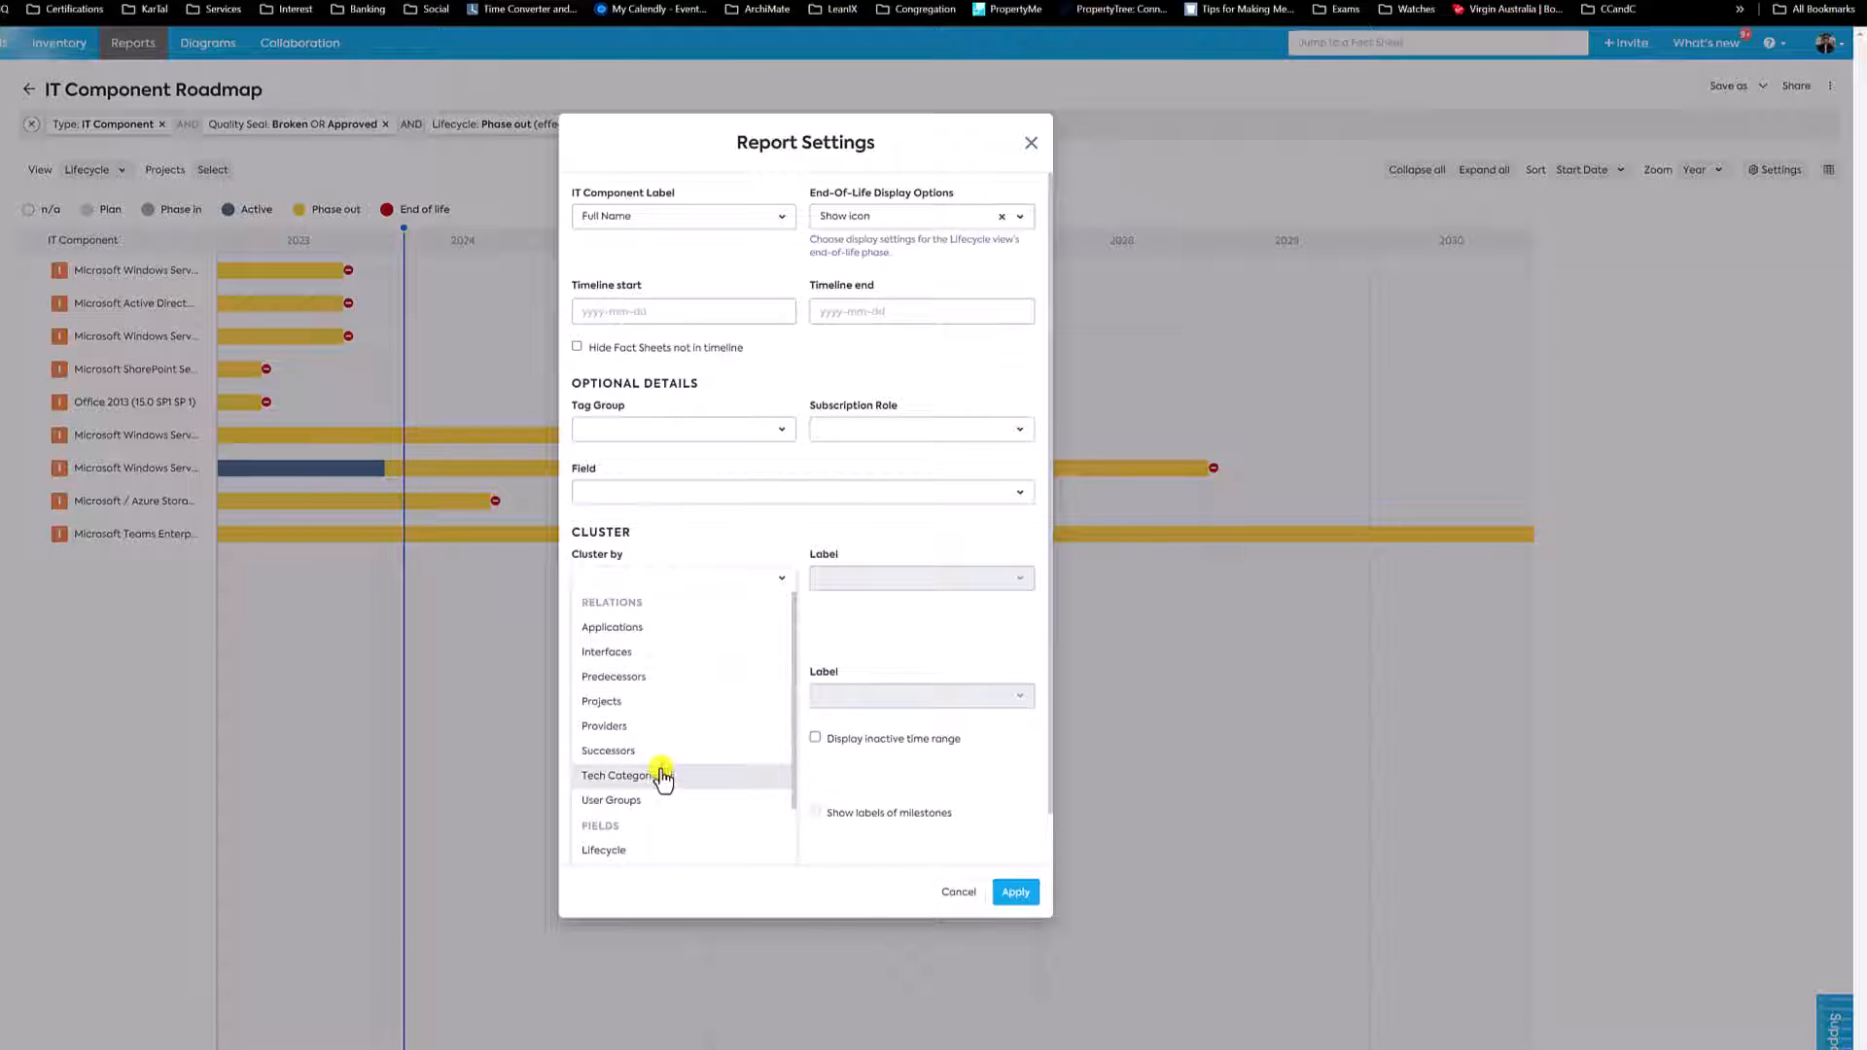
pyautogui.click(619, 776)
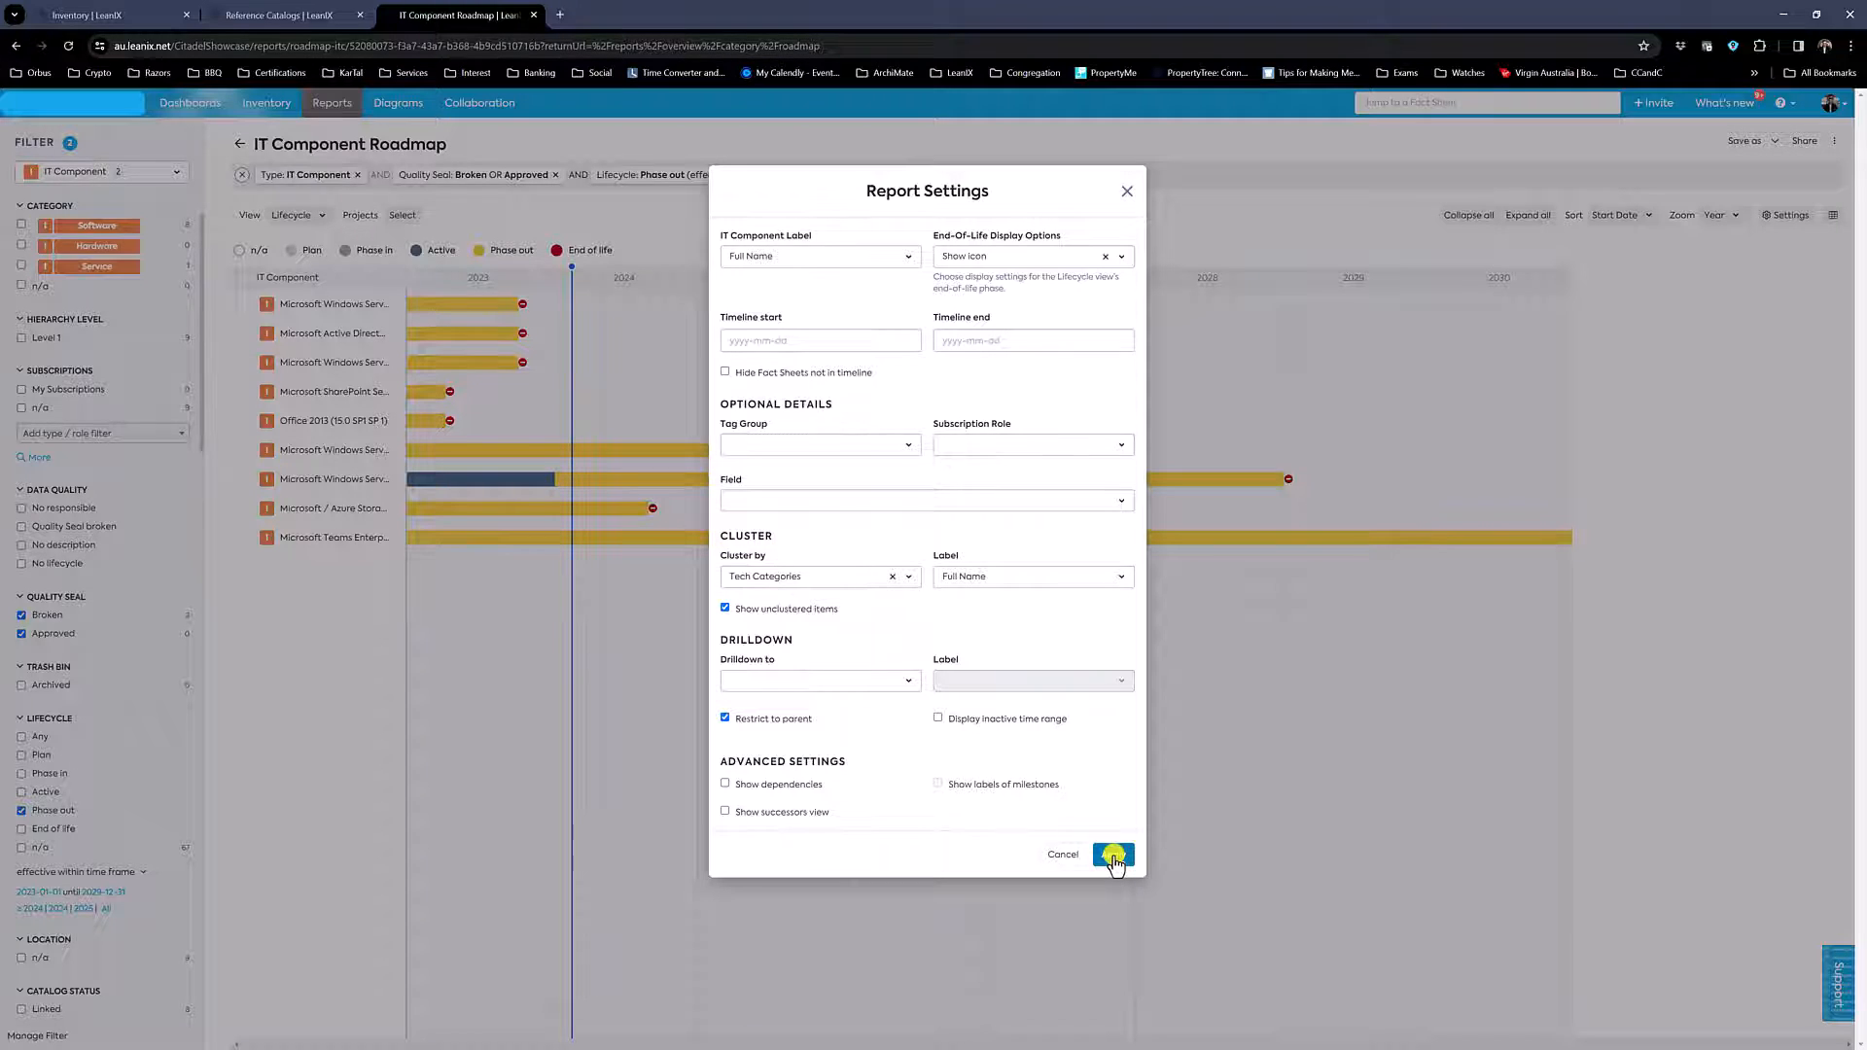
pyautogui.click(1113, 855)
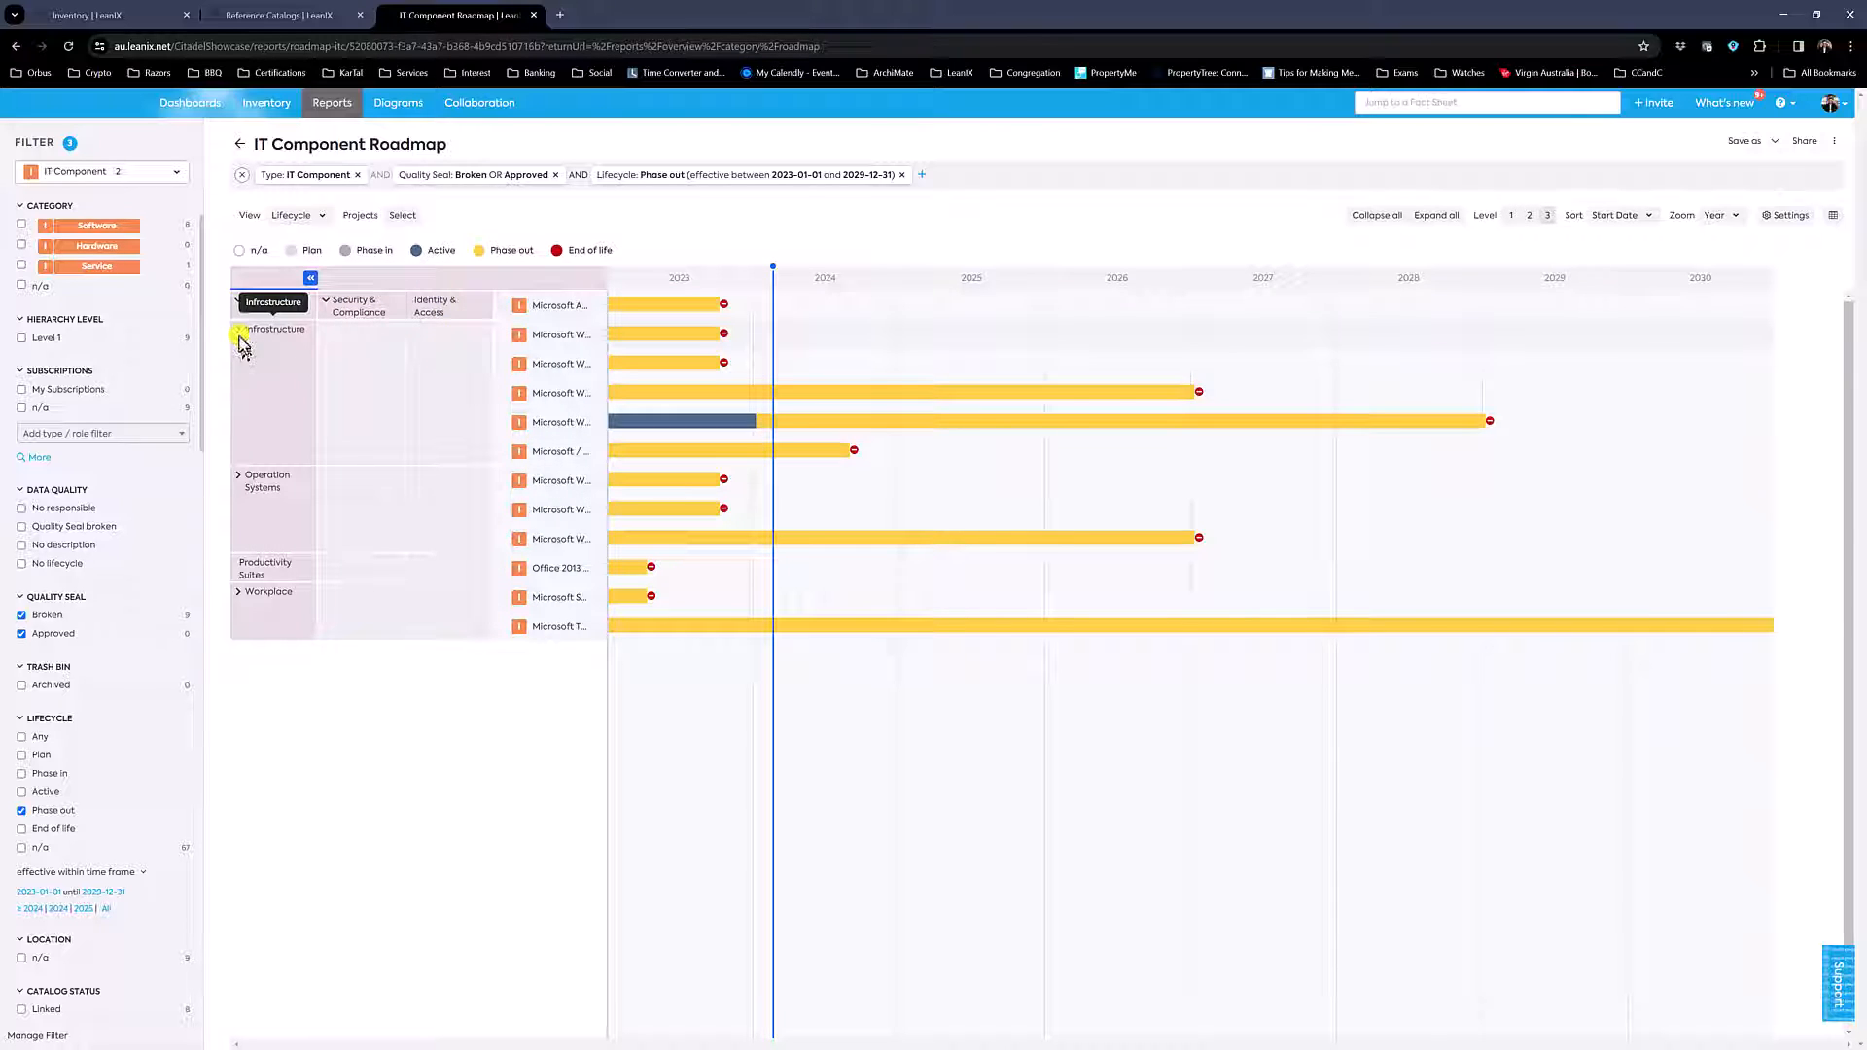
# Expand the Infrastructure cluster and its Compute subcategory
pyautogui.click(237, 331)
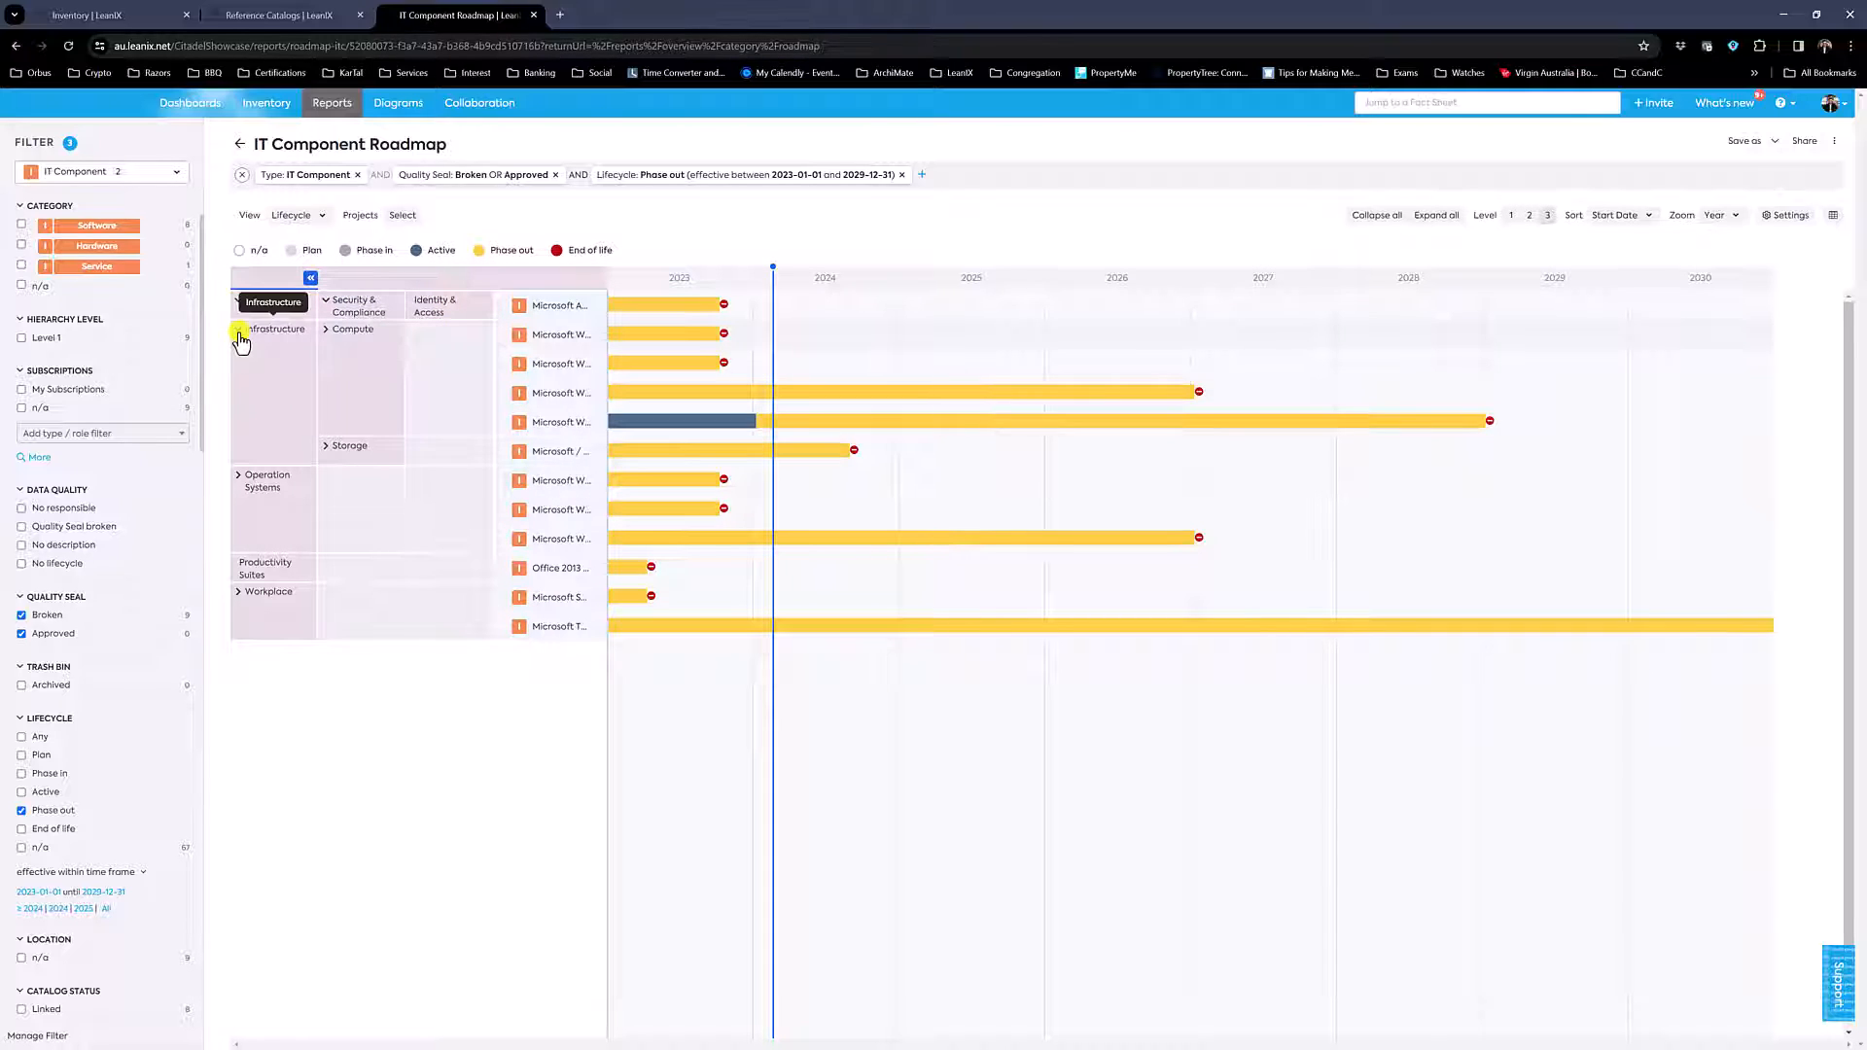
pyautogui.click(325, 335)
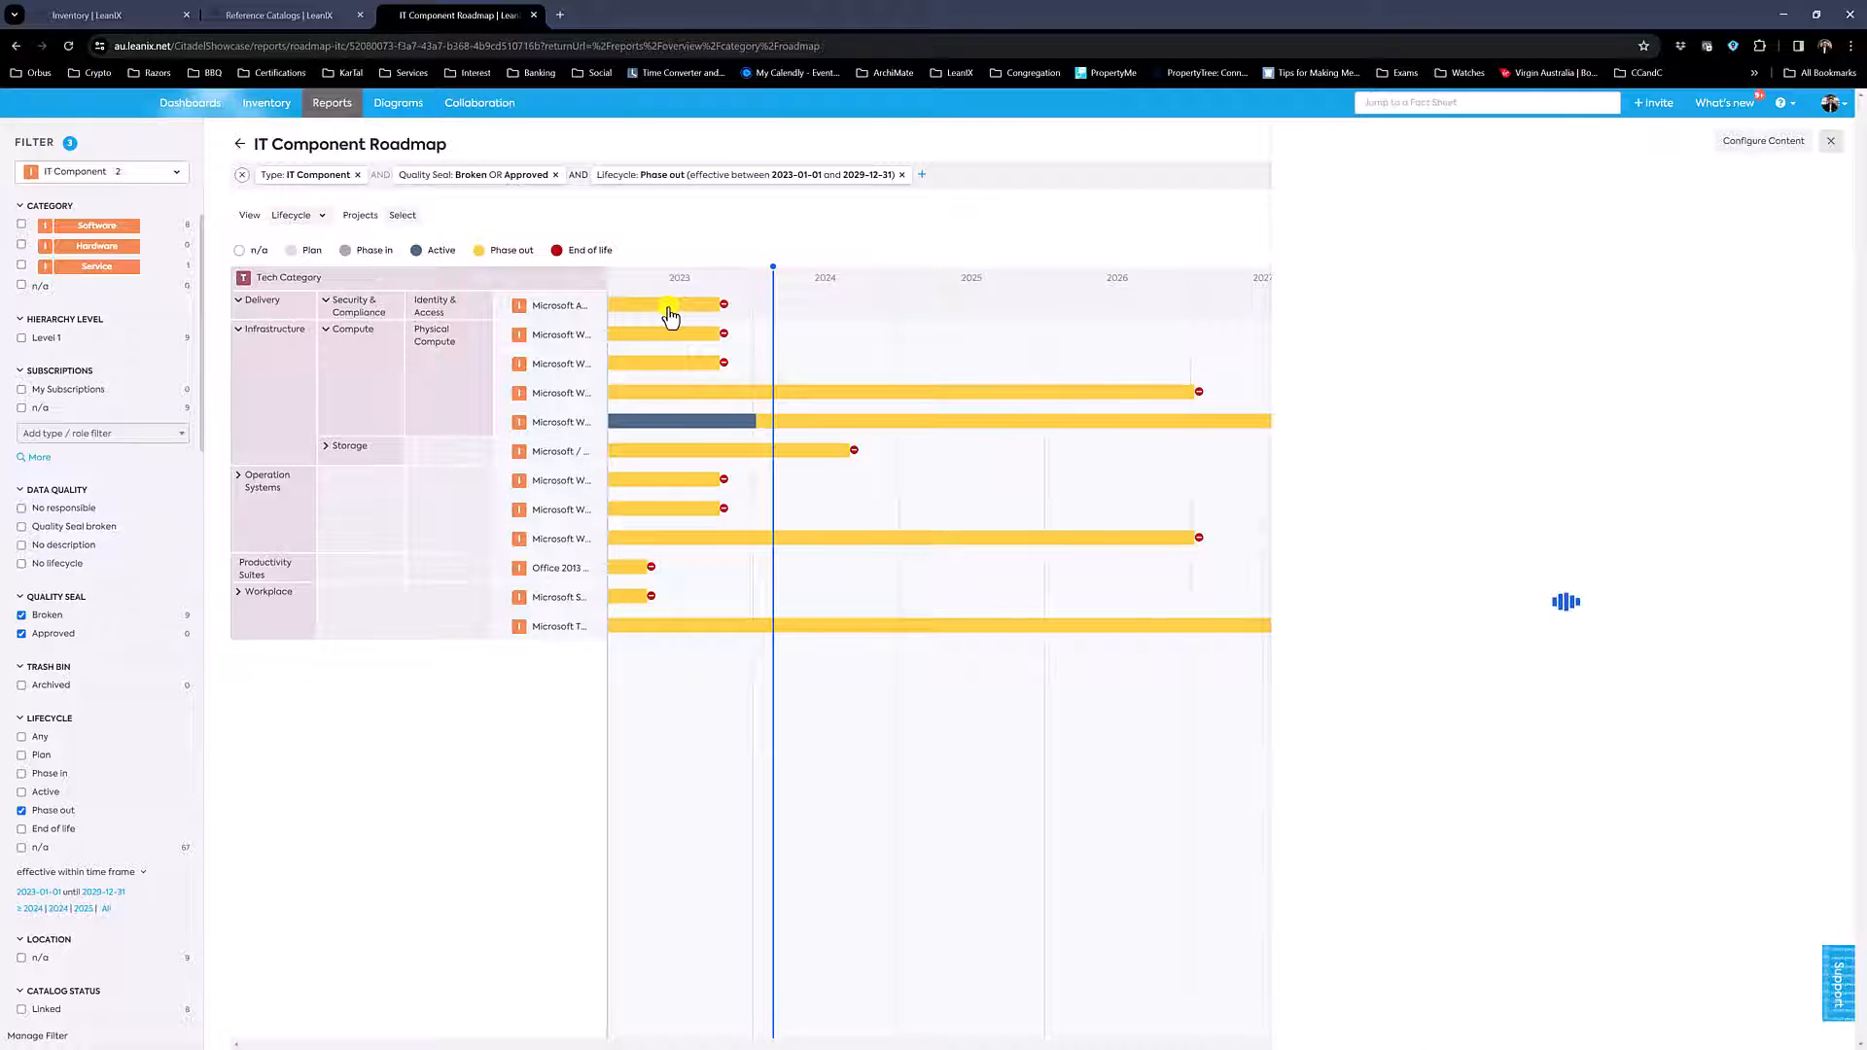
pyautogui.click(669, 306)
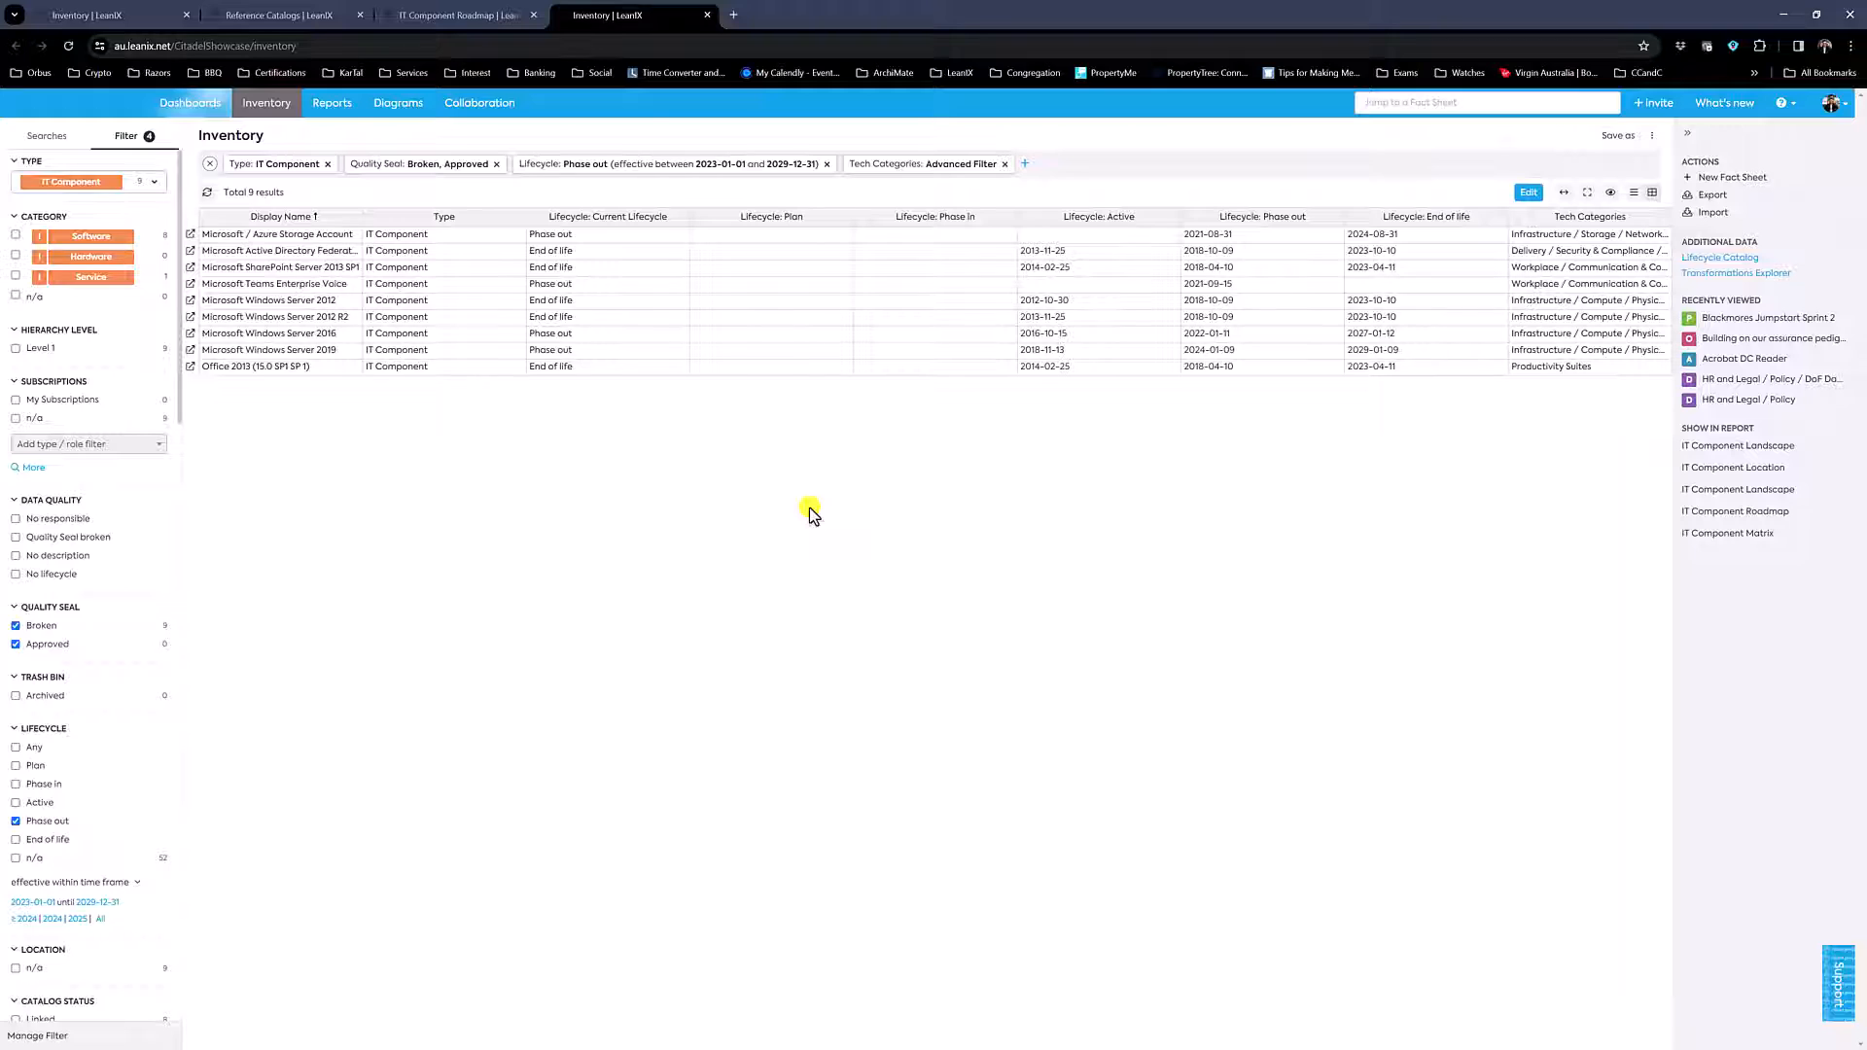
pyautogui.moveTo(347, 245)
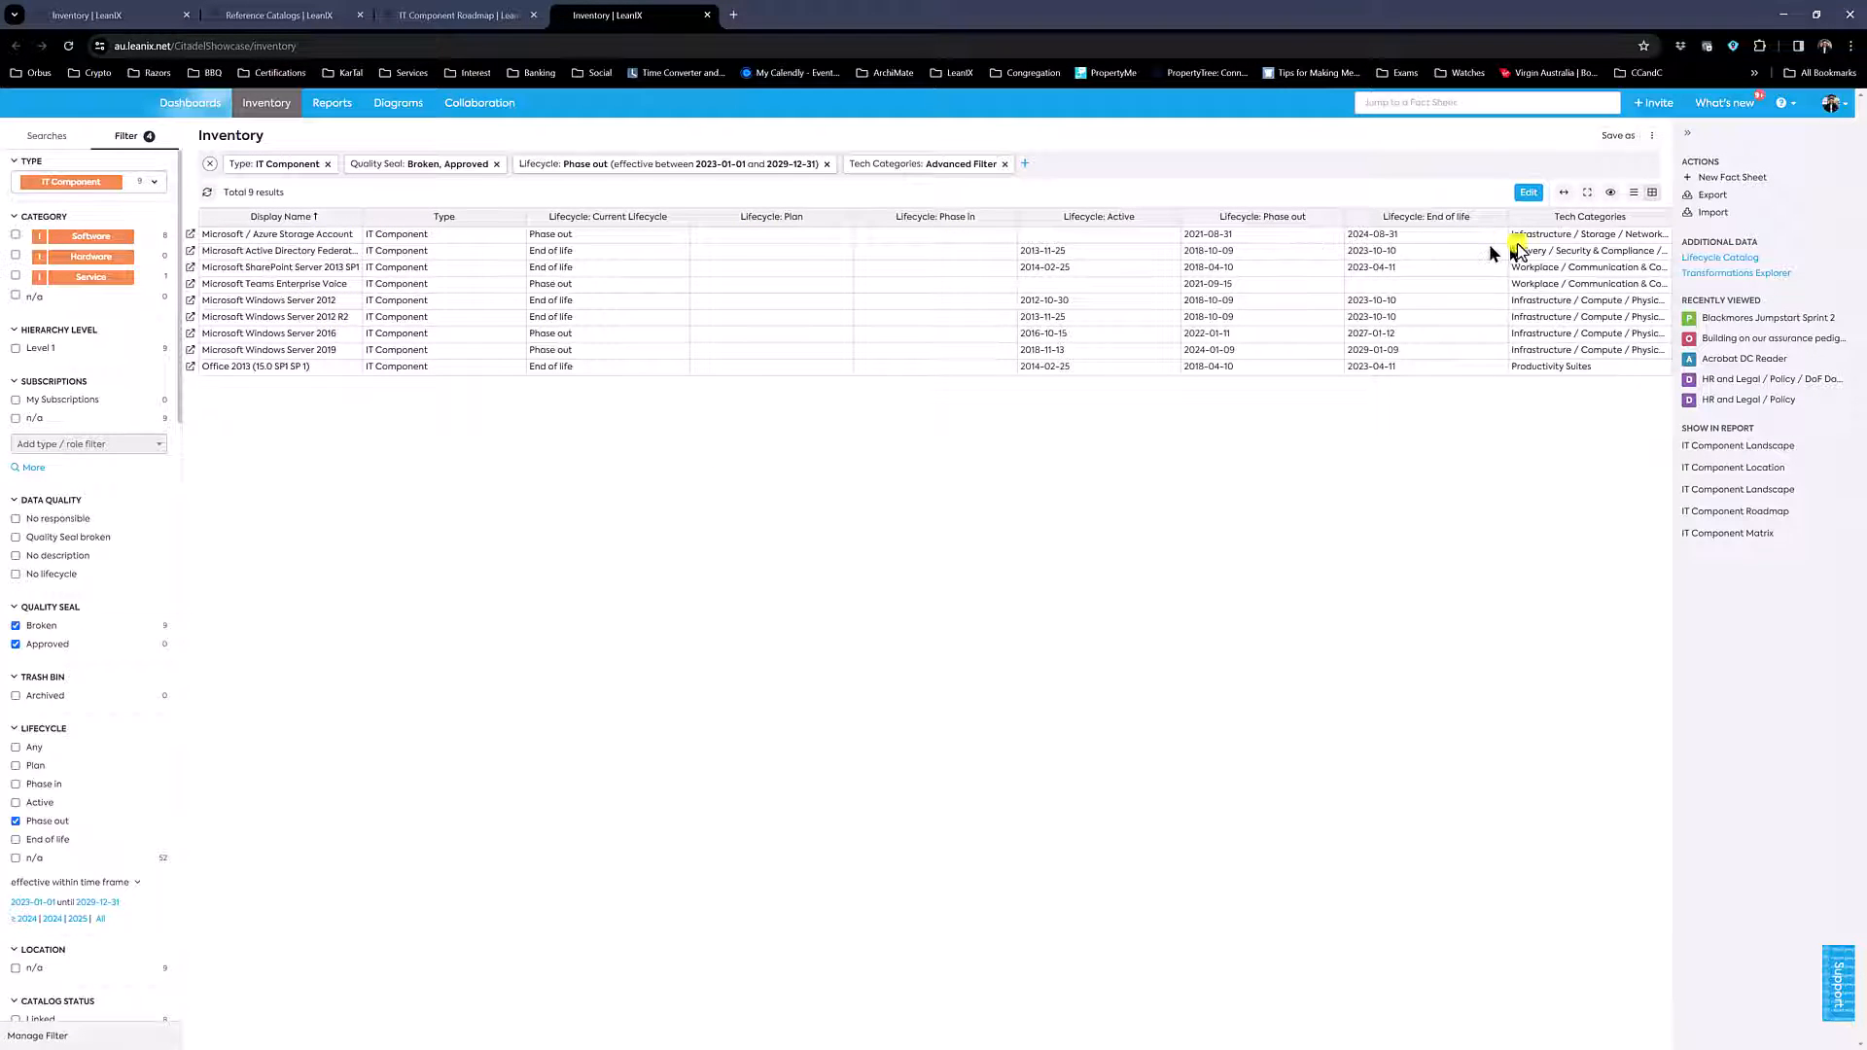
# Start the Export as XLSX for the 9 filtered IT Component fact sheets
pyautogui.click(1712, 194)
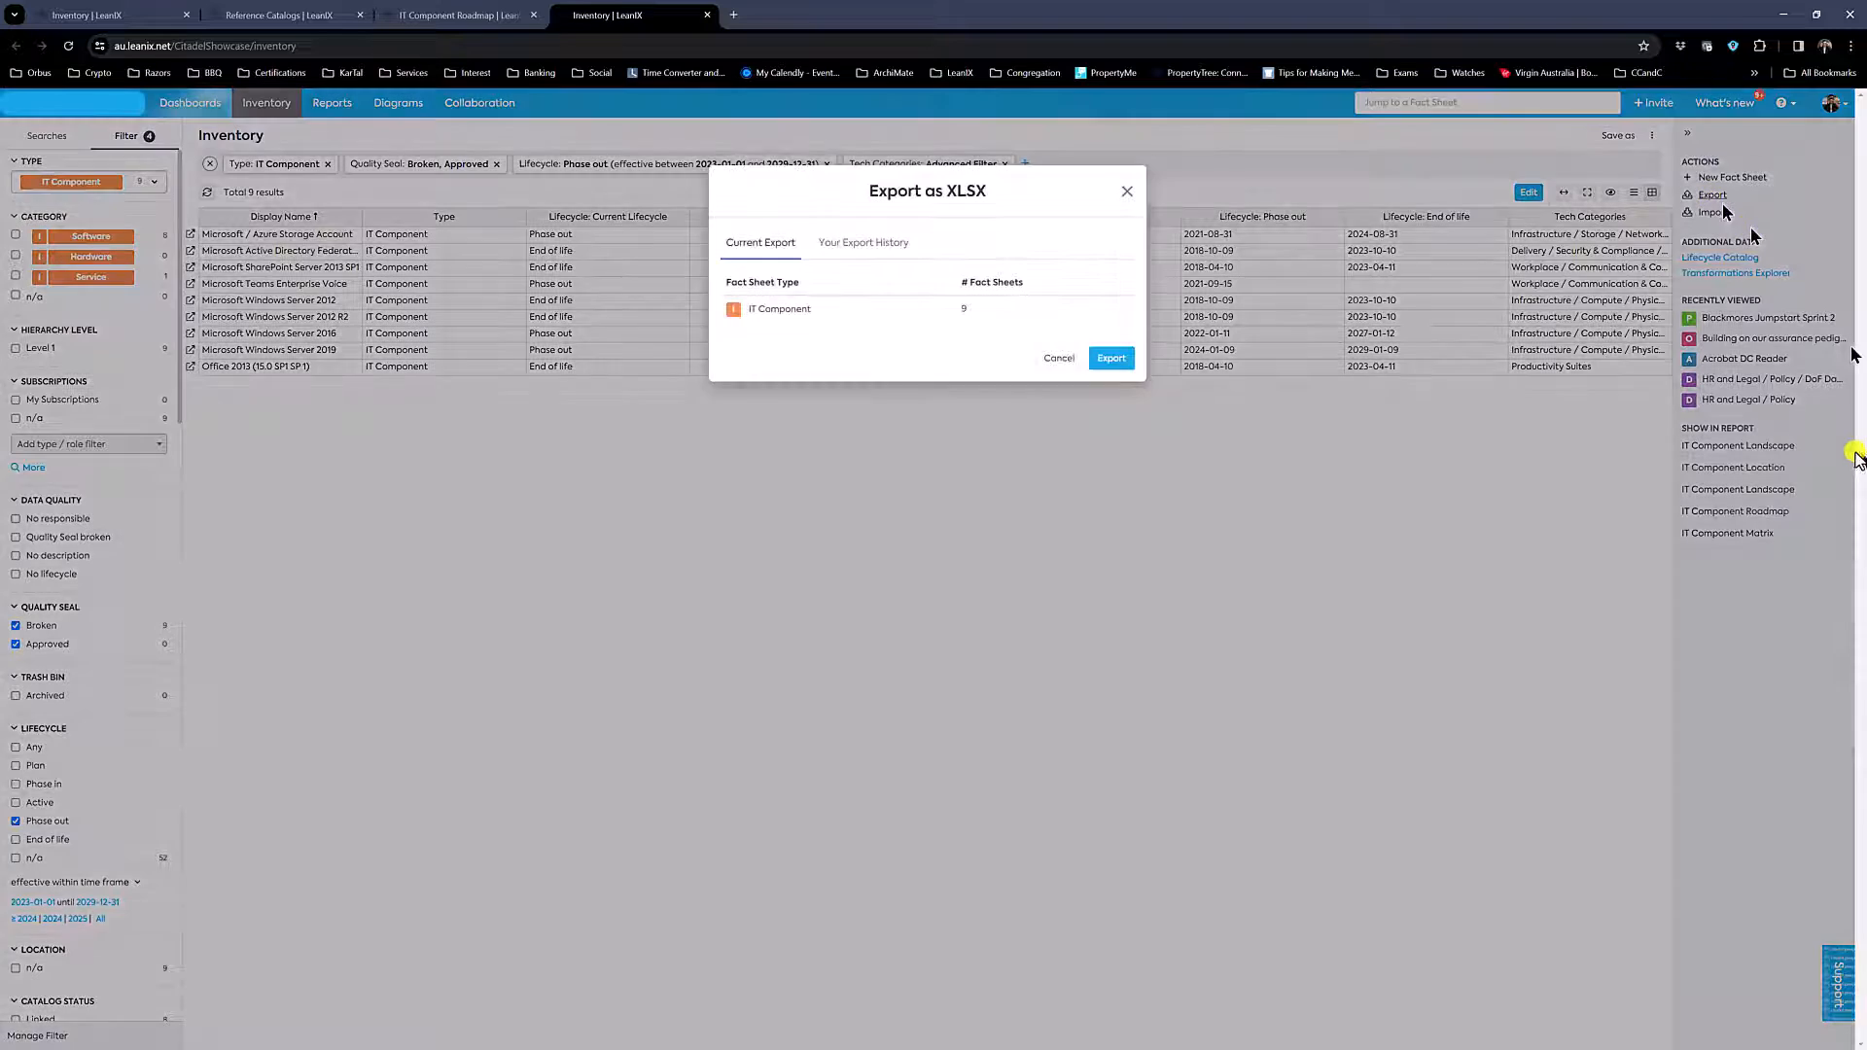